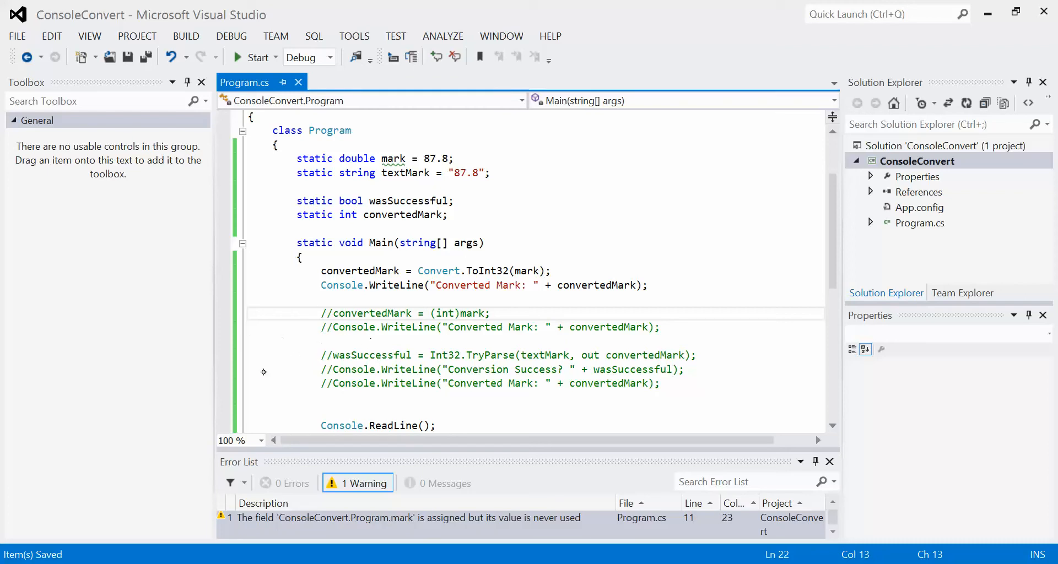
pyautogui.moveTo(333, 299)
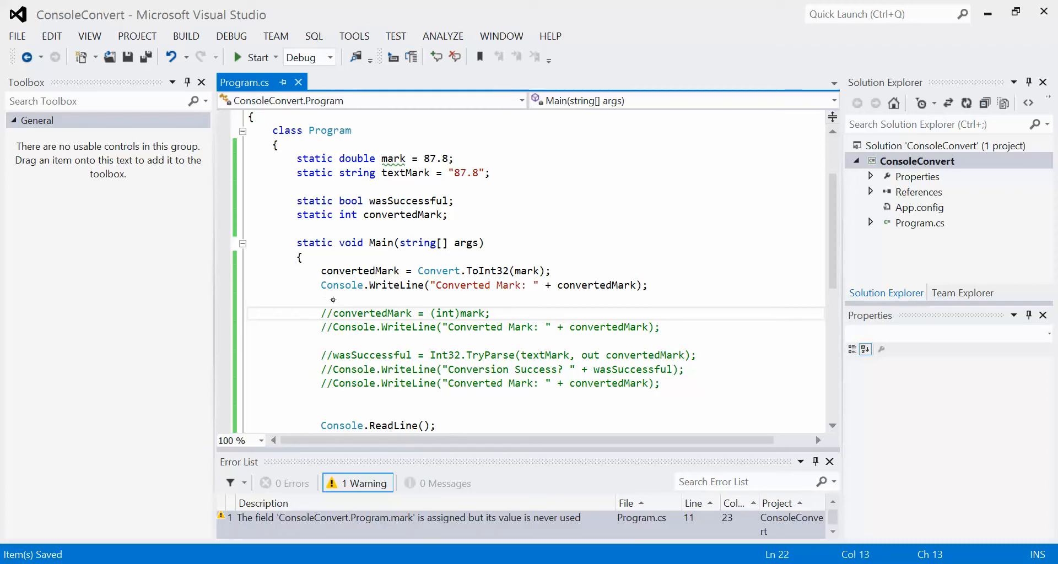
pyautogui.moveTo(317, 309)
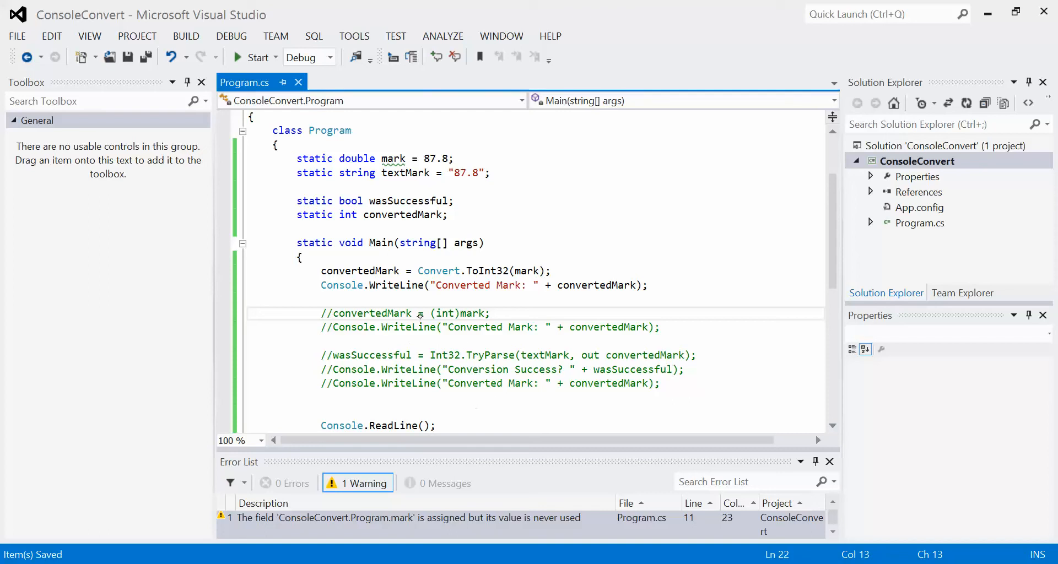
pyautogui.moveTo(422, 312)
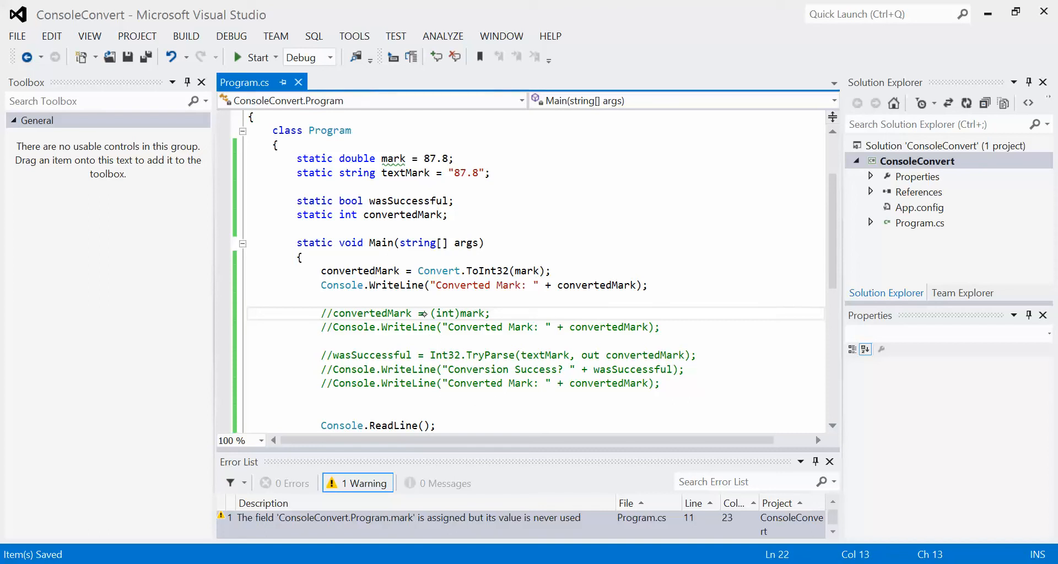
# Adjust the mark field value and run the program to view the converted mark.
pyautogui.write('=')
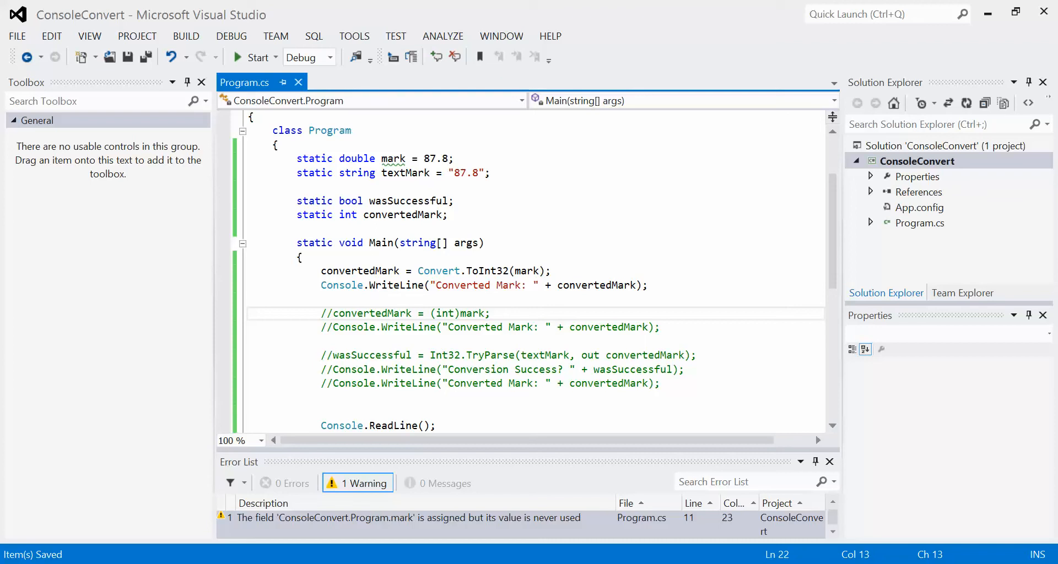
pyautogui.moveTo(621, 152)
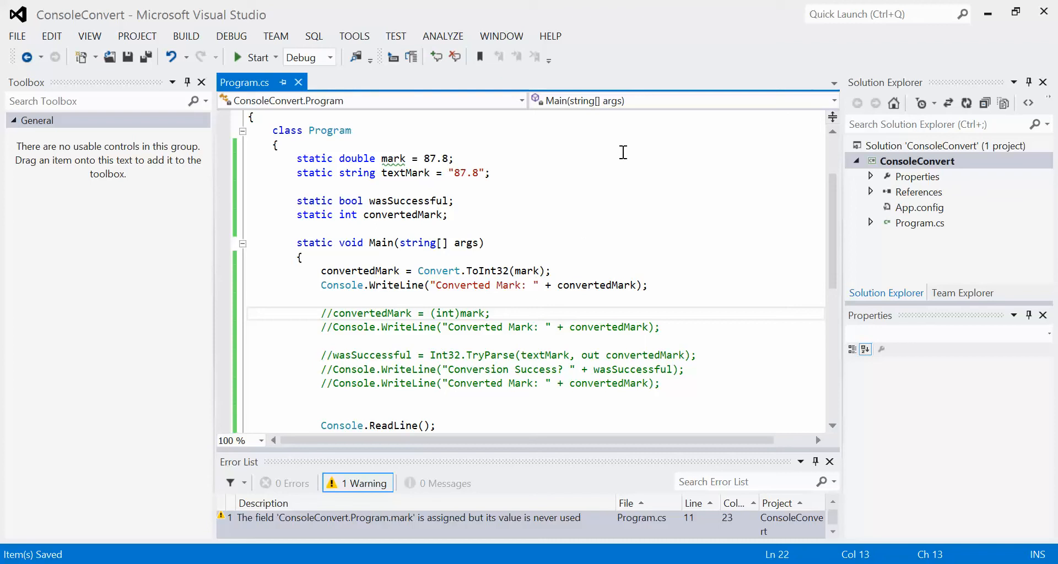
pyautogui.moveTo(312, 175)
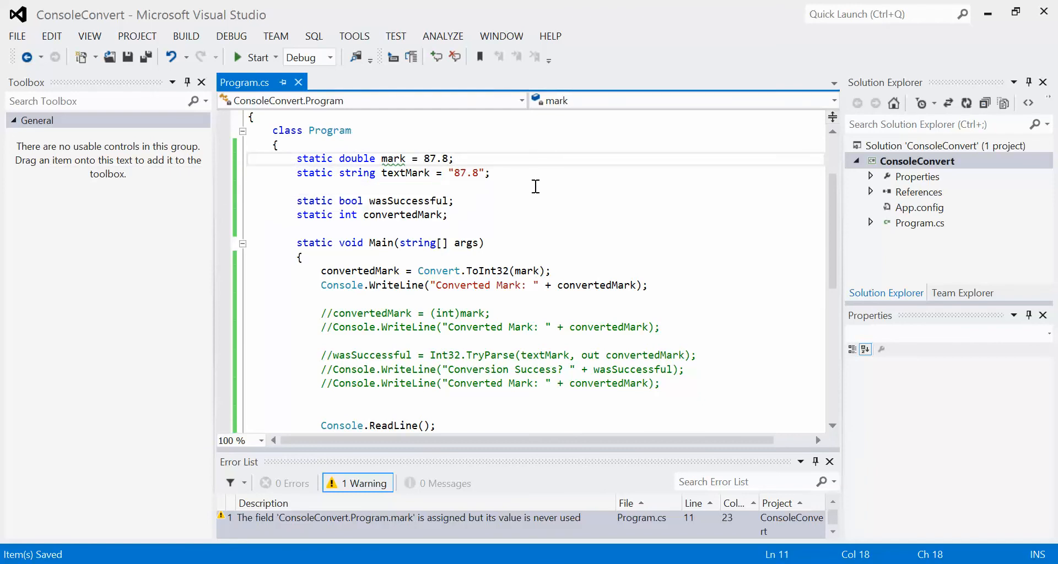
pyautogui.click(451, 201)
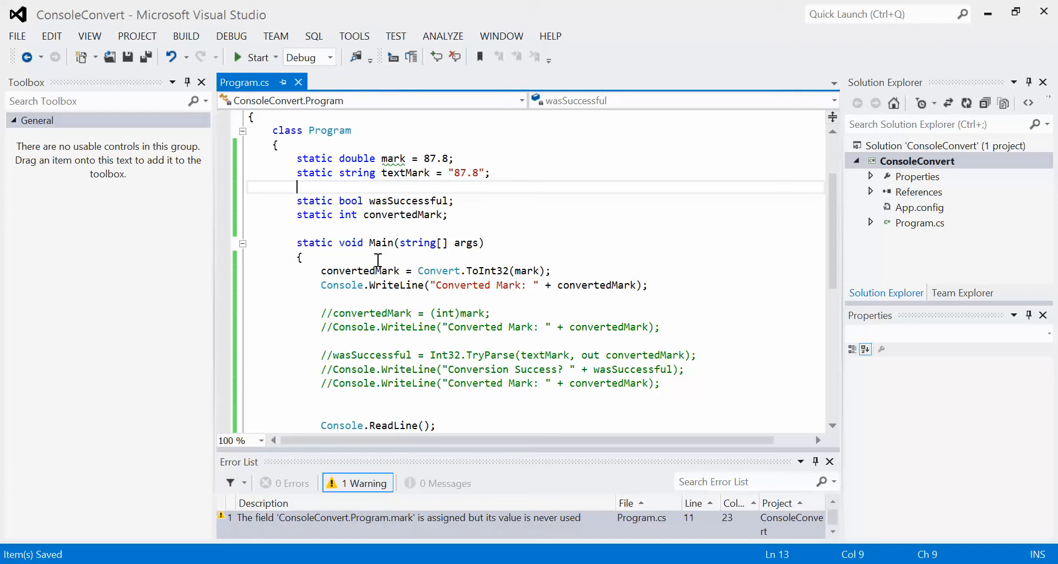
pyautogui.moveTo(363, 201)
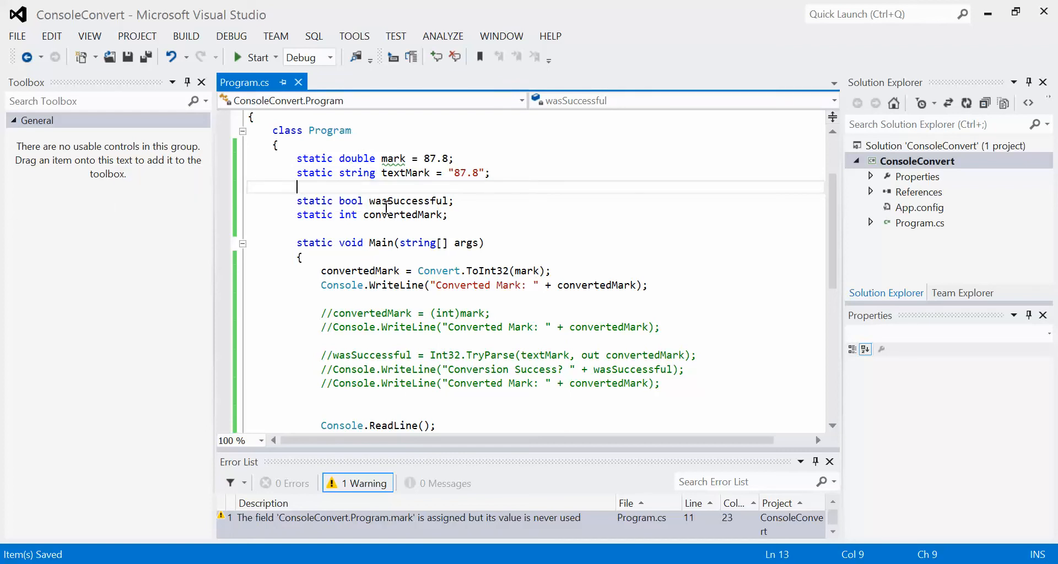
pyautogui.moveTo(360, 271)
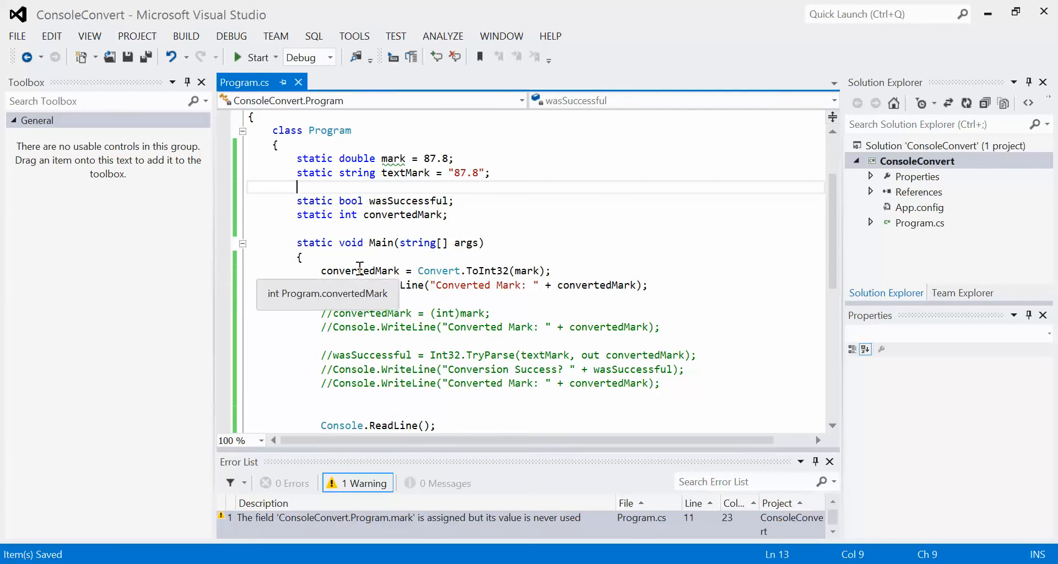
pyautogui.moveTo(531, 263)
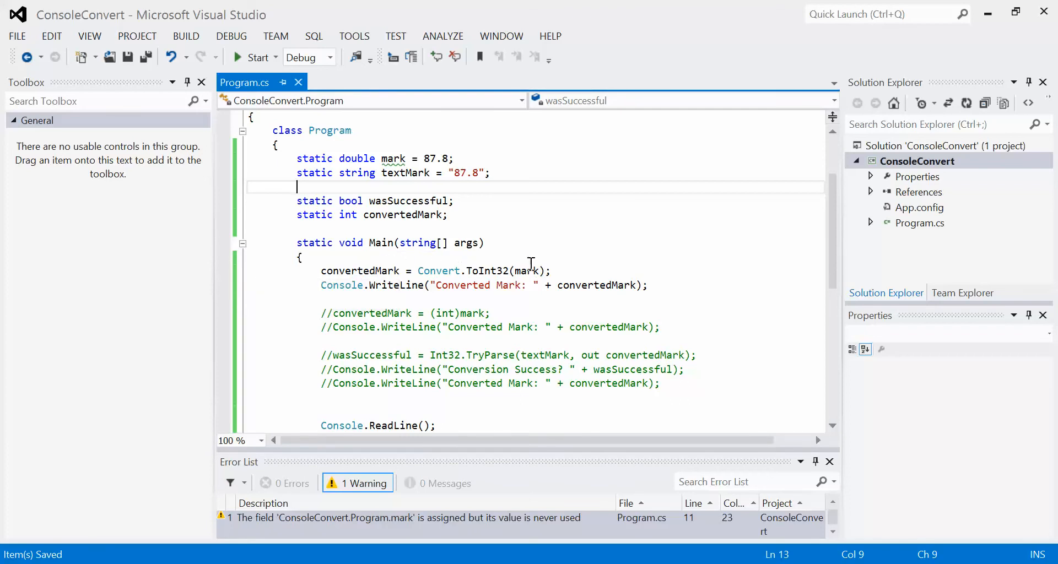
pyautogui.moveTo(528, 271)
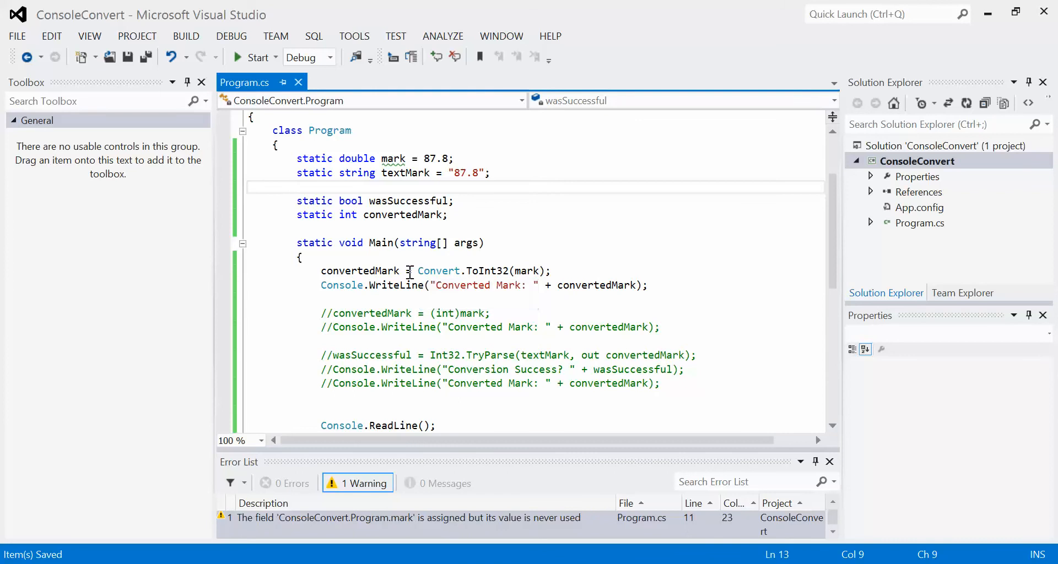
pyautogui.moveTo(365, 271)
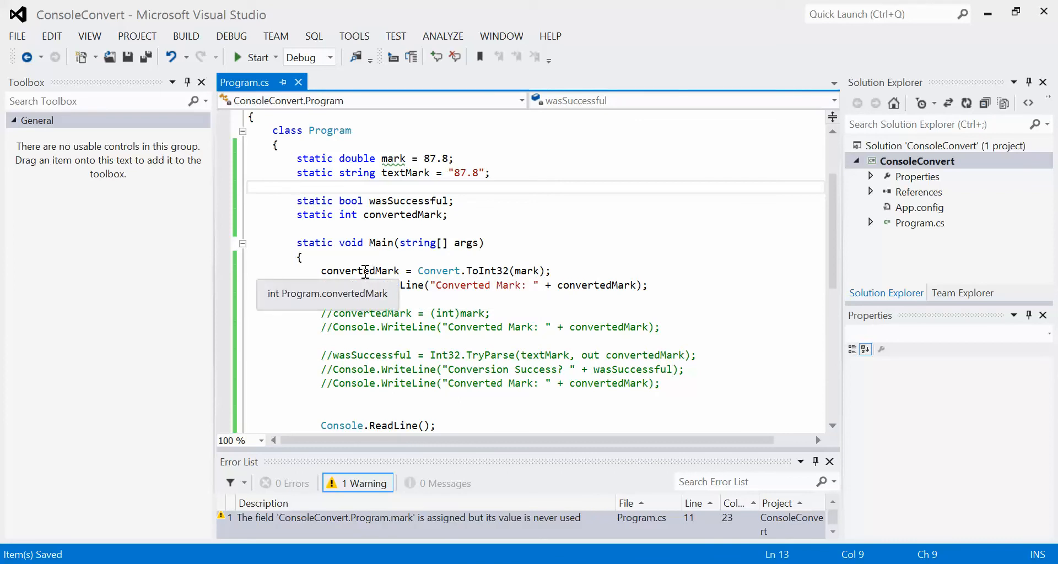
pyautogui.moveTo(400, 280)
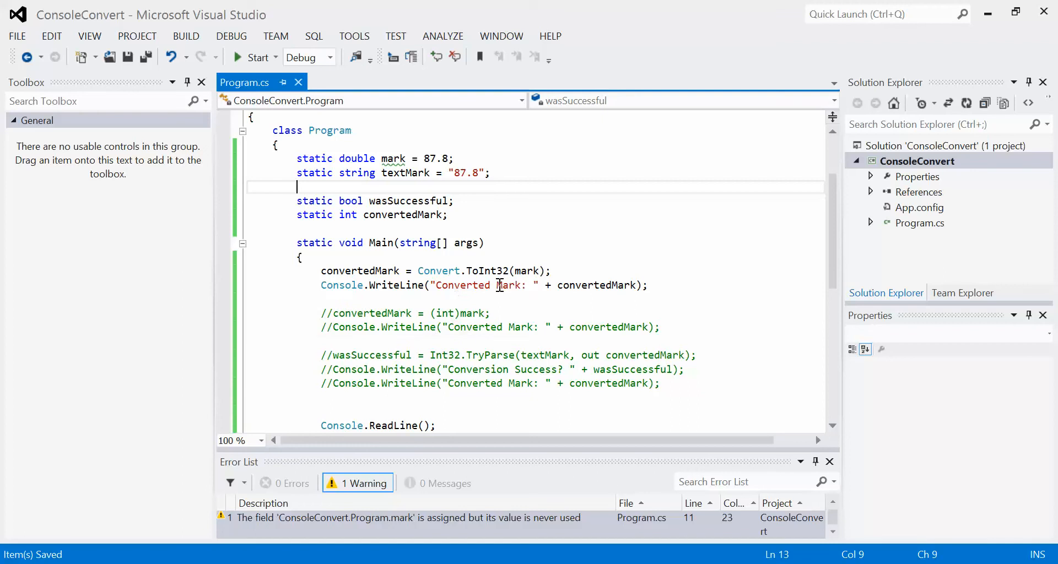
pyautogui.moveTo(446, 285)
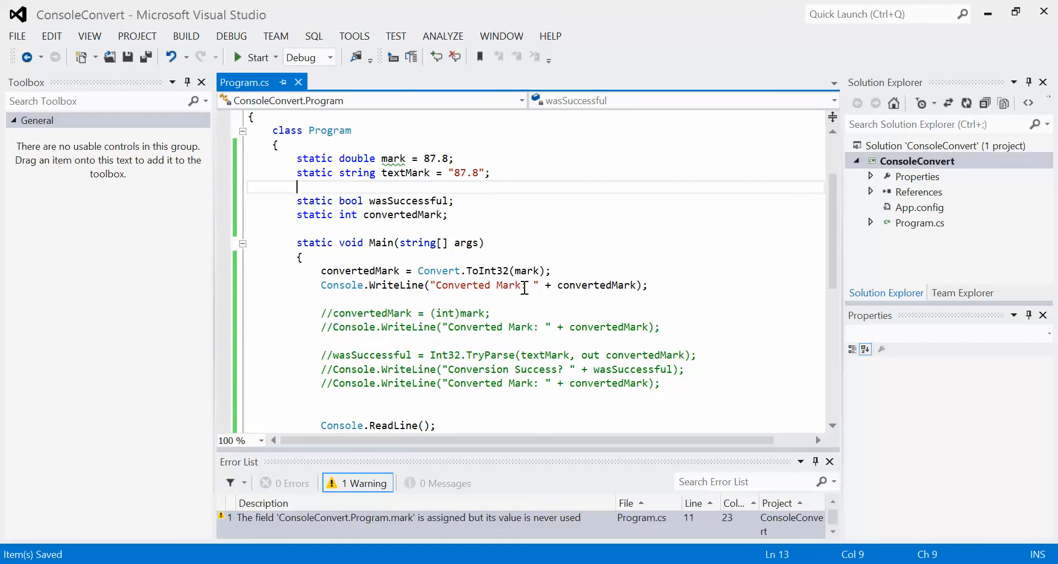
pyautogui.moveTo(597, 284)
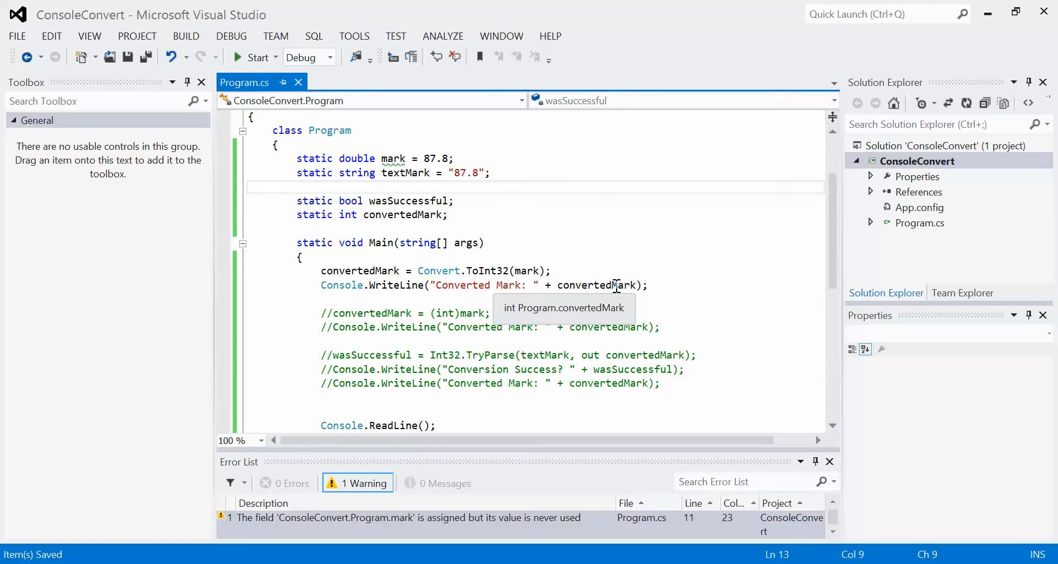
pyautogui.moveTo(616, 289)
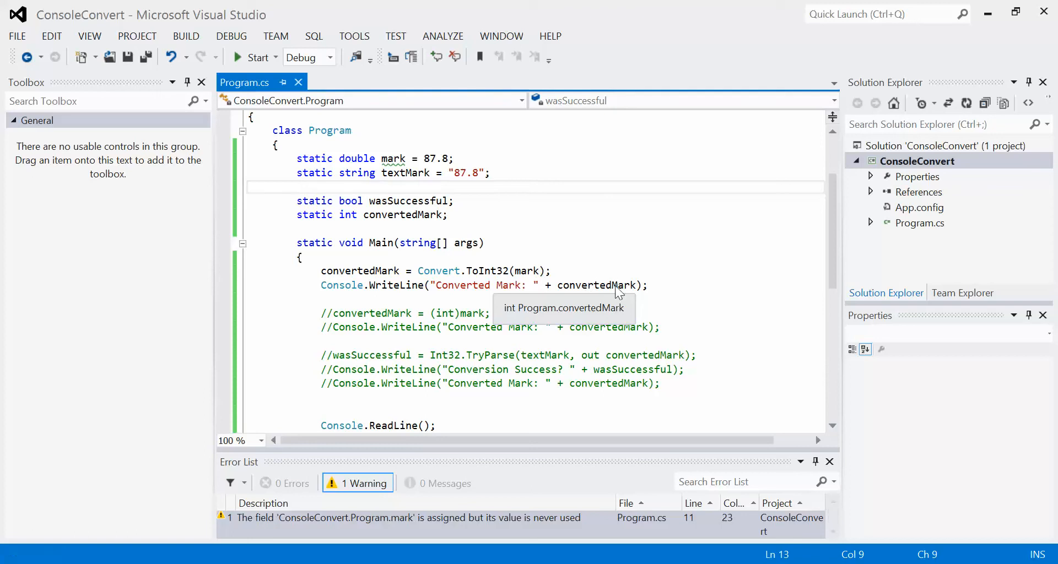
pyautogui.click(253, 56)
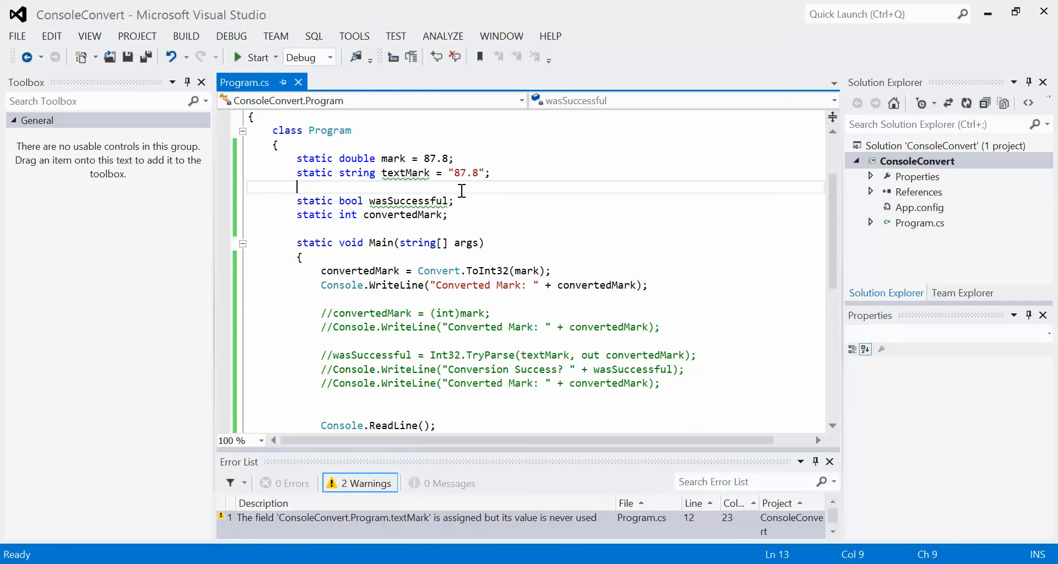
pyautogui.click(447, 158)
pyautogui.write('3')
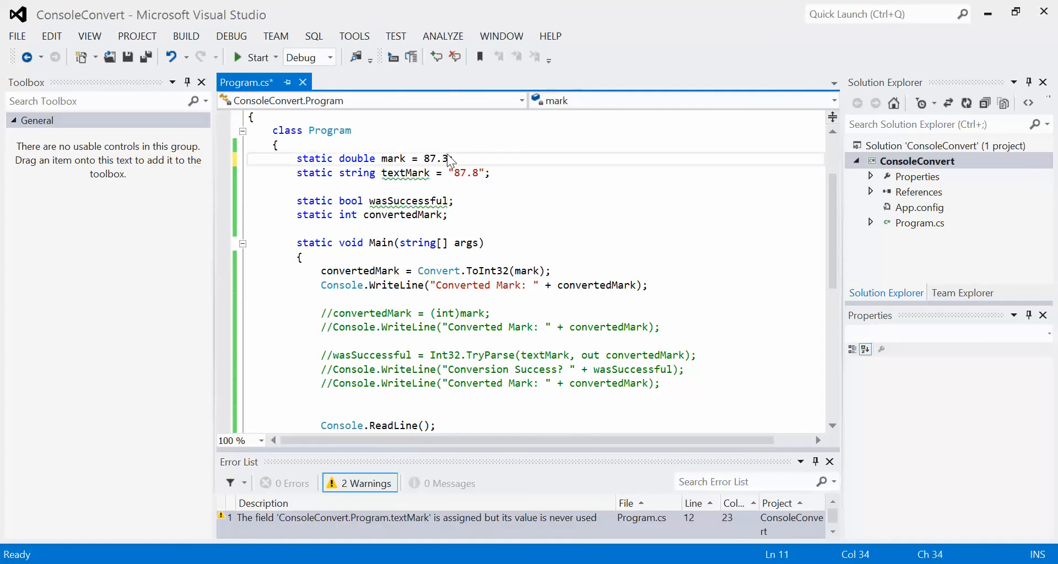
pyautogui.click(254, 56)
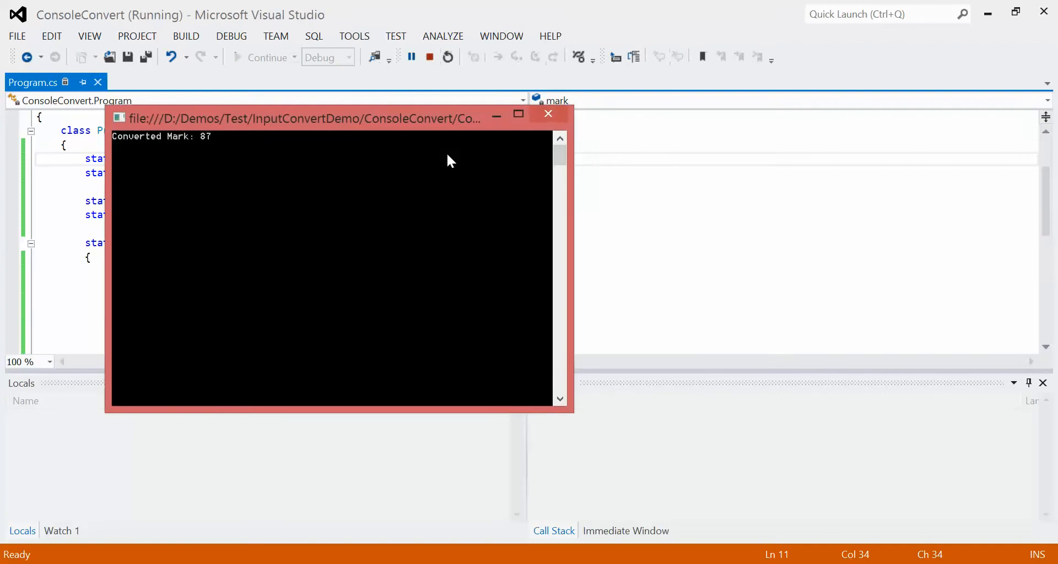
pyautogui.click(547, 114)
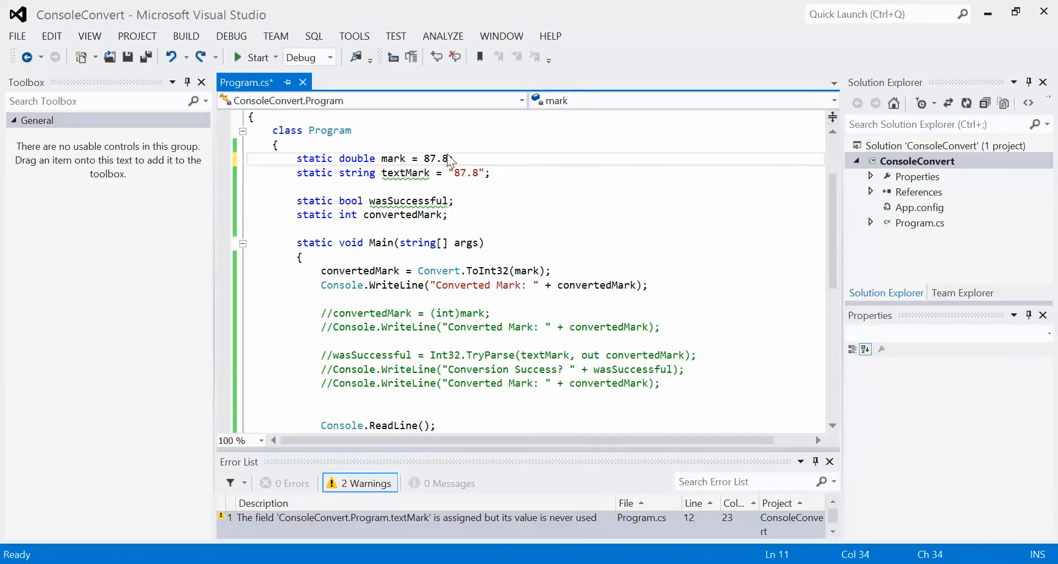
# Comment out the Convert.ToInt32 lines and activate the convertedMark = (int)mark cast with its WriteLine.
pyautogui.click(282, 299)
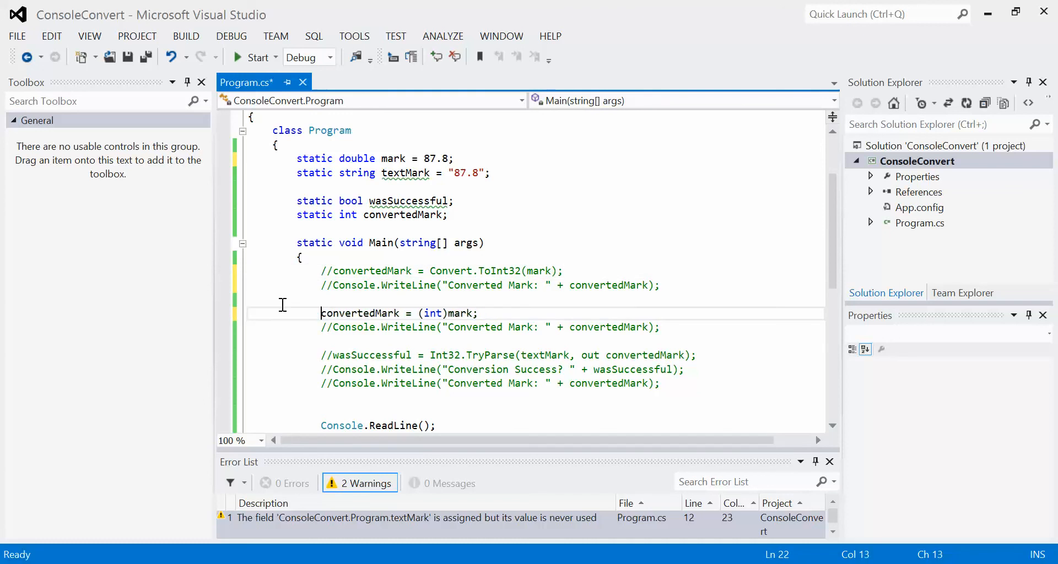
pyautogui.click(332, 326)
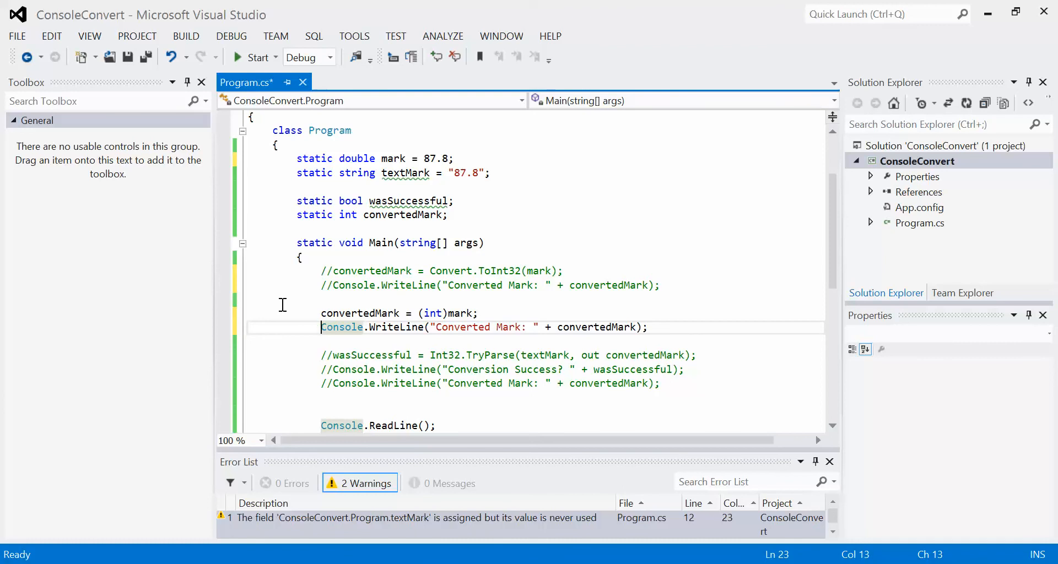
pyautogui.moveTo(432, 313)
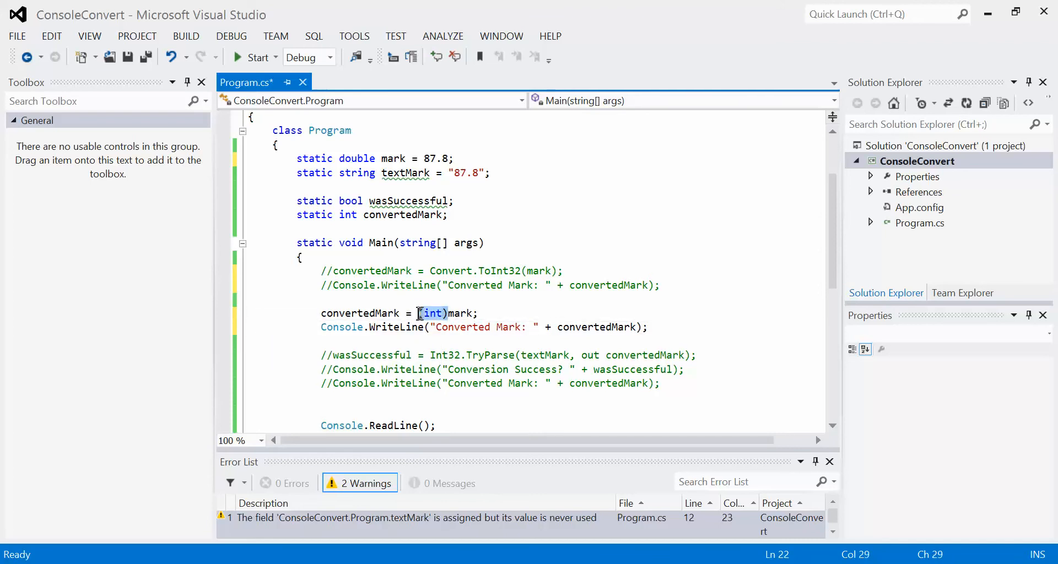
pyautogui.doubleClick(462, 313)
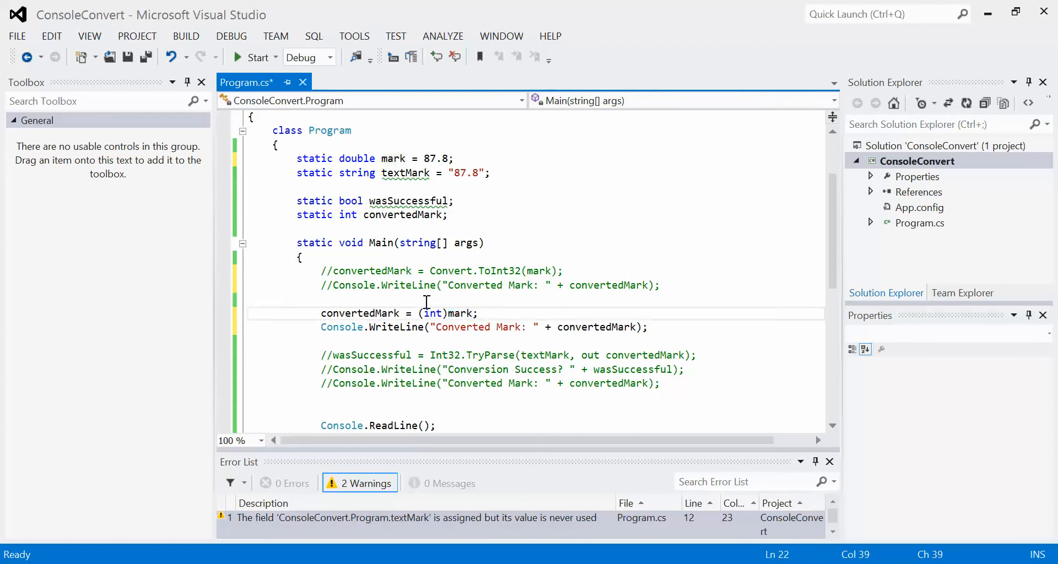
pyautogui.doubleClick(430, 313)
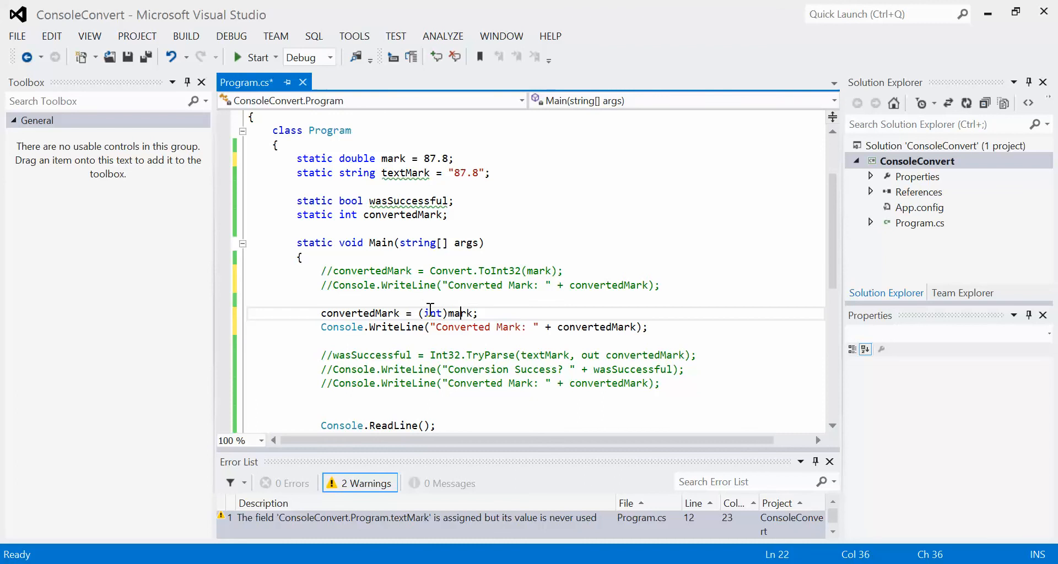
pyautogui.moveTo(460, 313)
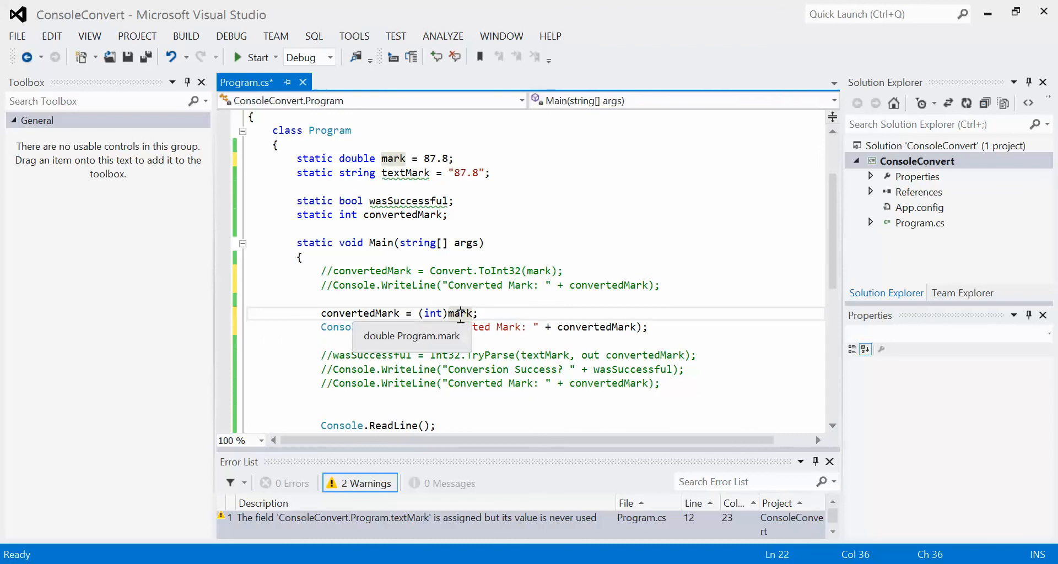
pyautogui.moveTo(375, 317)
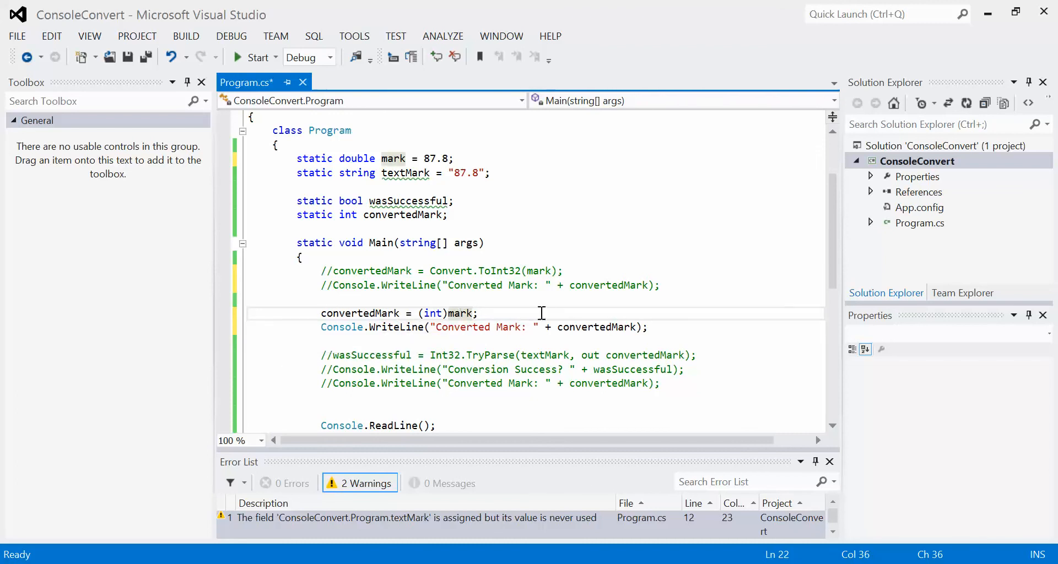
pyautogui.moveTo(498, 305)
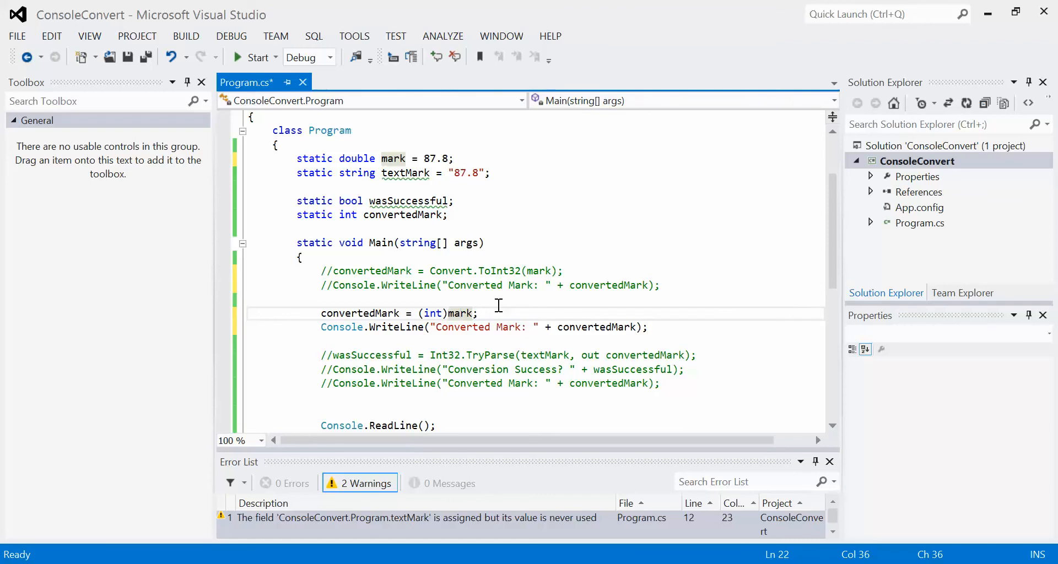
# Run the (int)mark cast with a decimal mark, which prints Converted Mark: 87, and leave mark at 87.8.
pyautogui.click(252, 57)
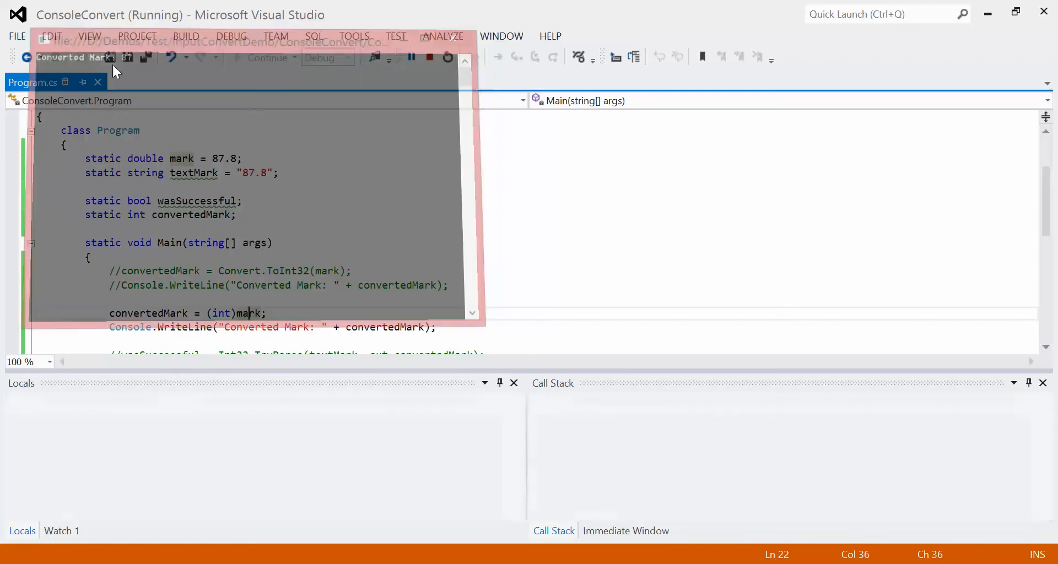
pyautogui.click(413, 56)
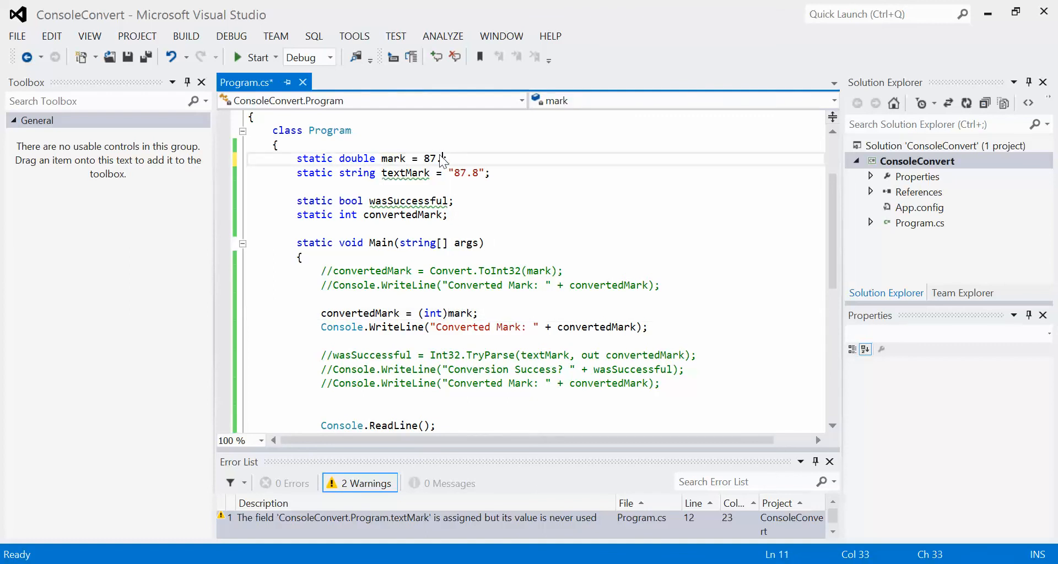
pyautogui.write('3')
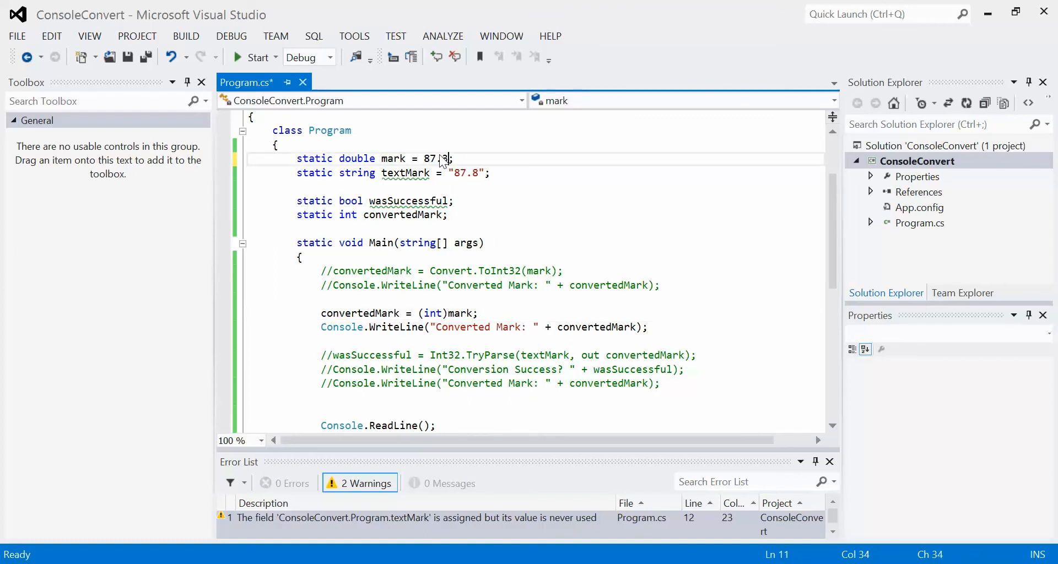
pyautogui.click(253, 56)
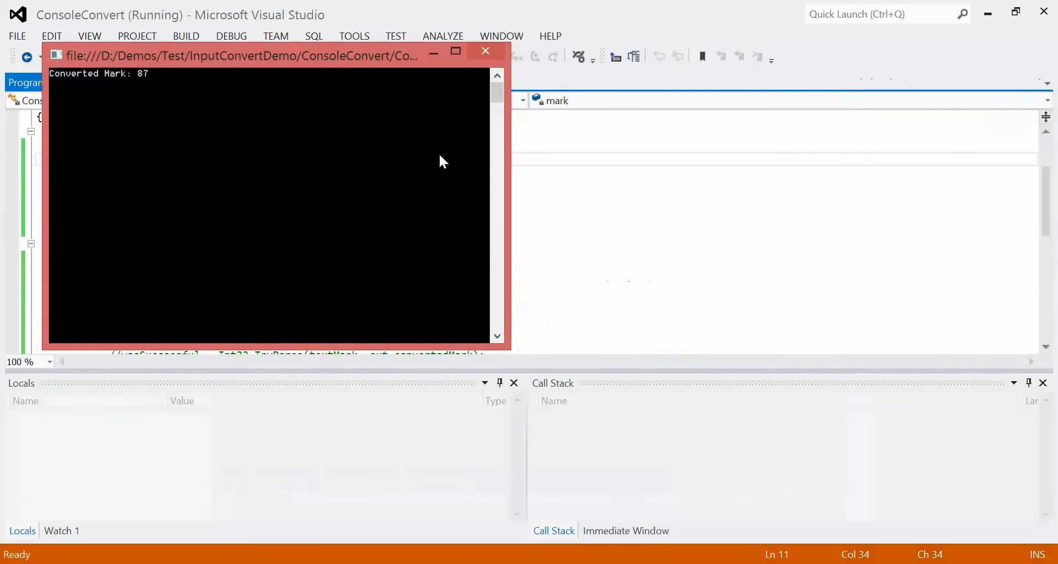
pyautogui.click(484, 51)
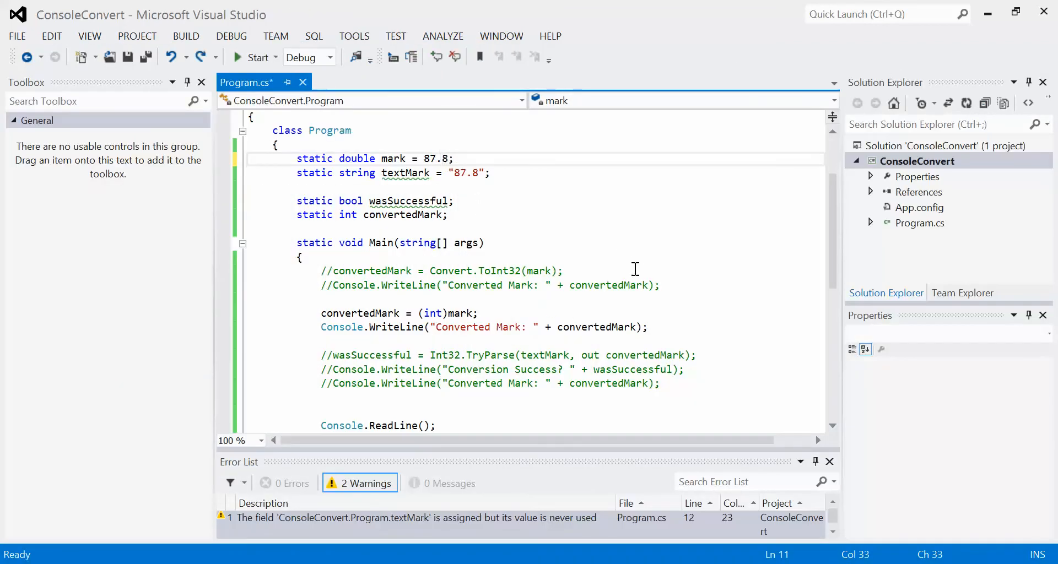
pyautogui.click(477, 313)
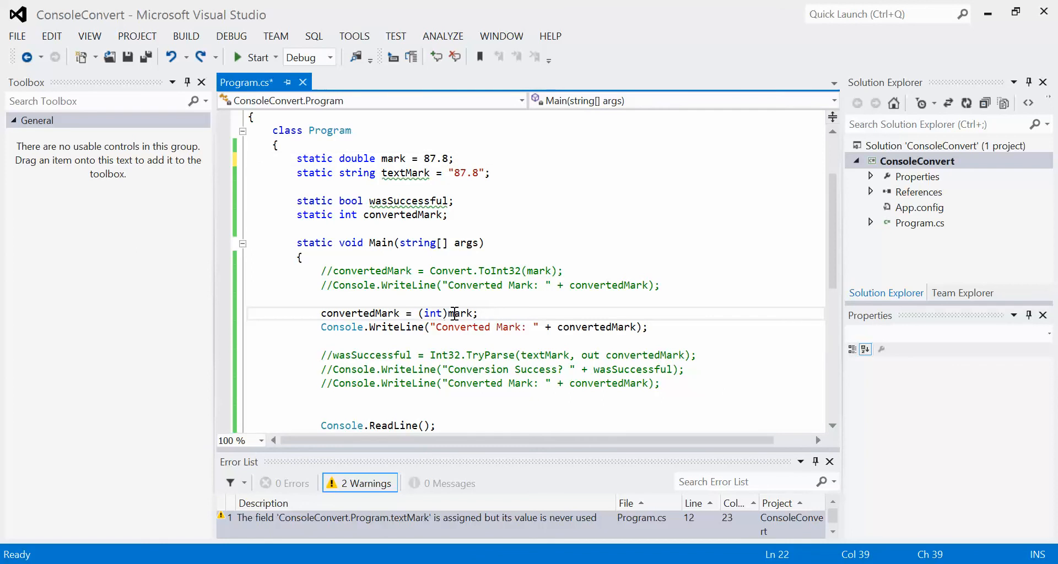
# Cast textMark instead of mark; the build fails with Cannot convert type 'string' to 'int', decline running the old build.
pyautogui.write('textM')
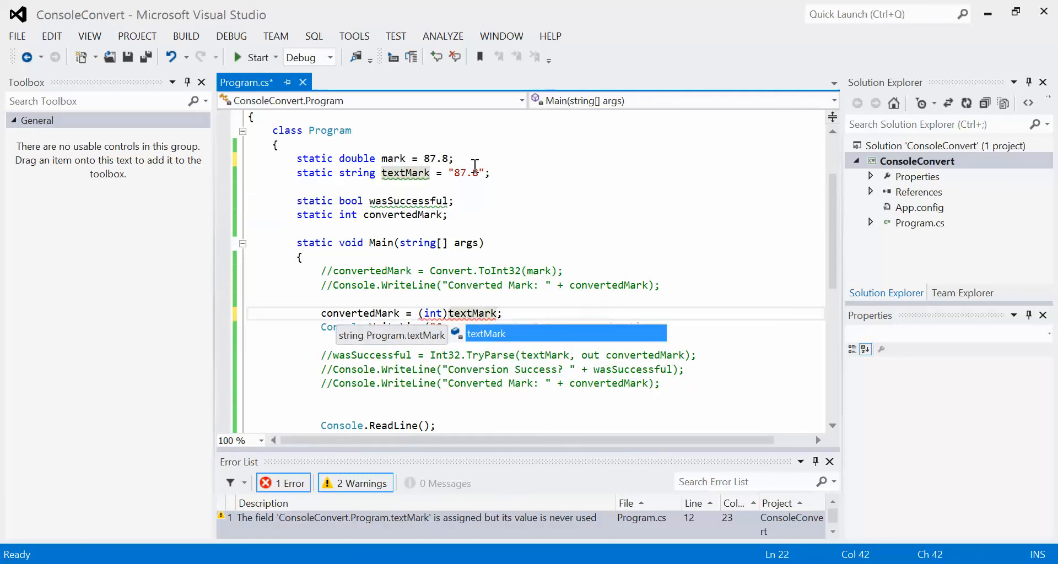
pyautogui.moveTo(537, 310)
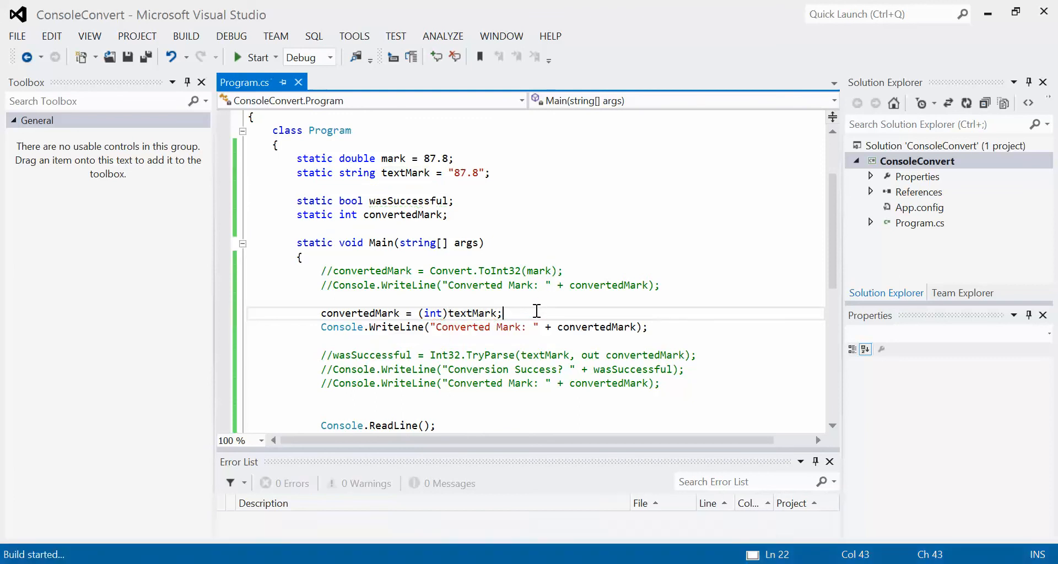
pyautogui.click(253, 56)
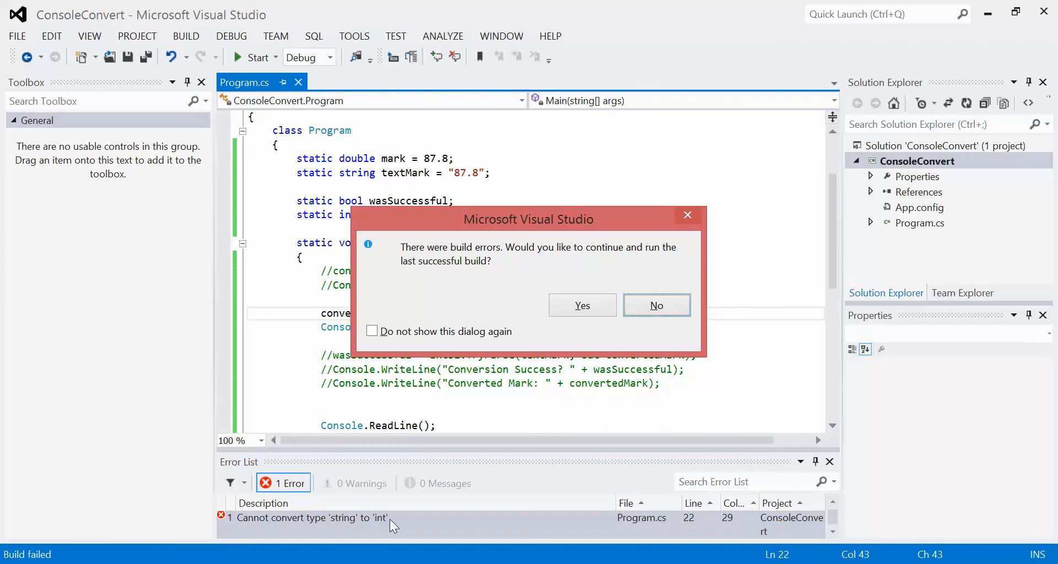
pyautogui.click(654, 305)
pyautogui.write('//')
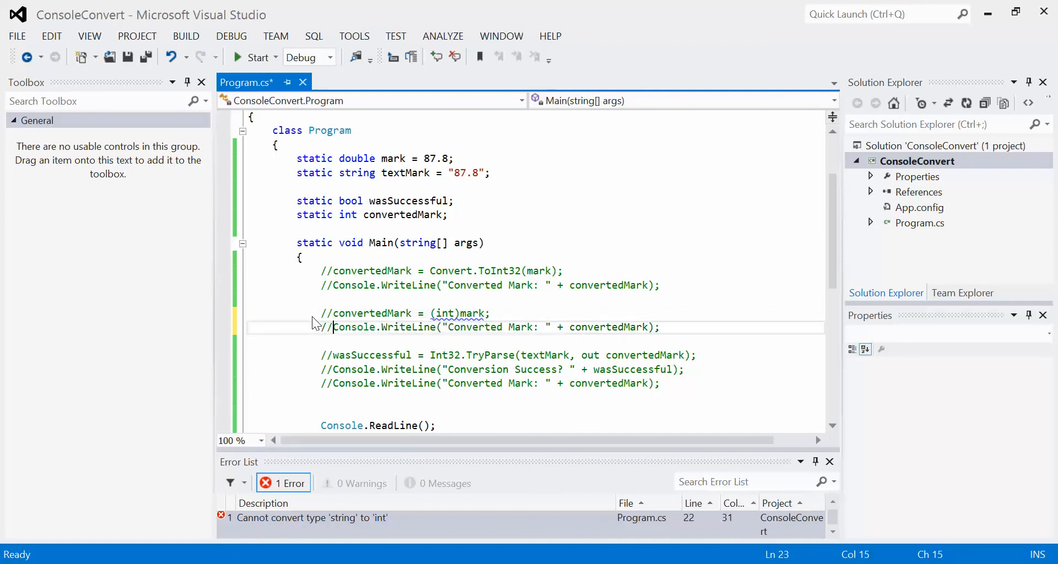
# Comment out the cast lines and enable Int32.TryParse(textMark, out convertedMark) with its two WriteLines and the missing semicolon.
pyautogui.click(330, 355)
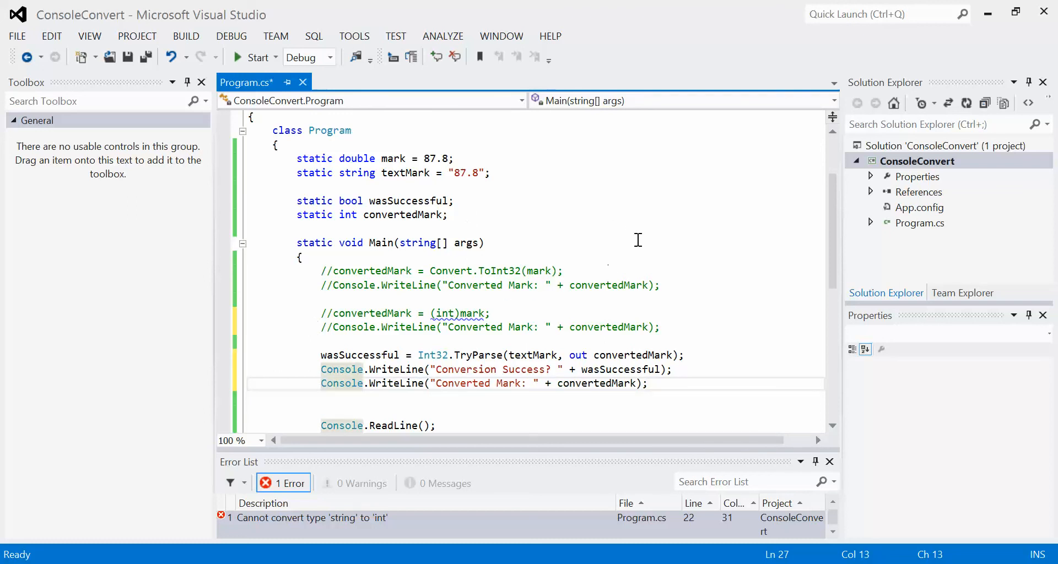
pyautogui.click(643, 243)
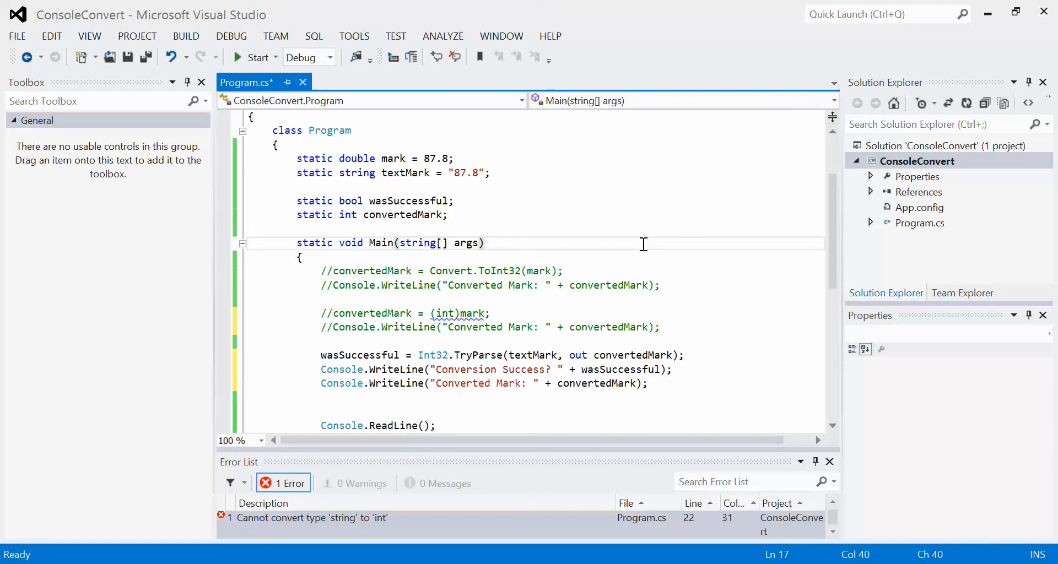
pyautogui.click(485, 242)
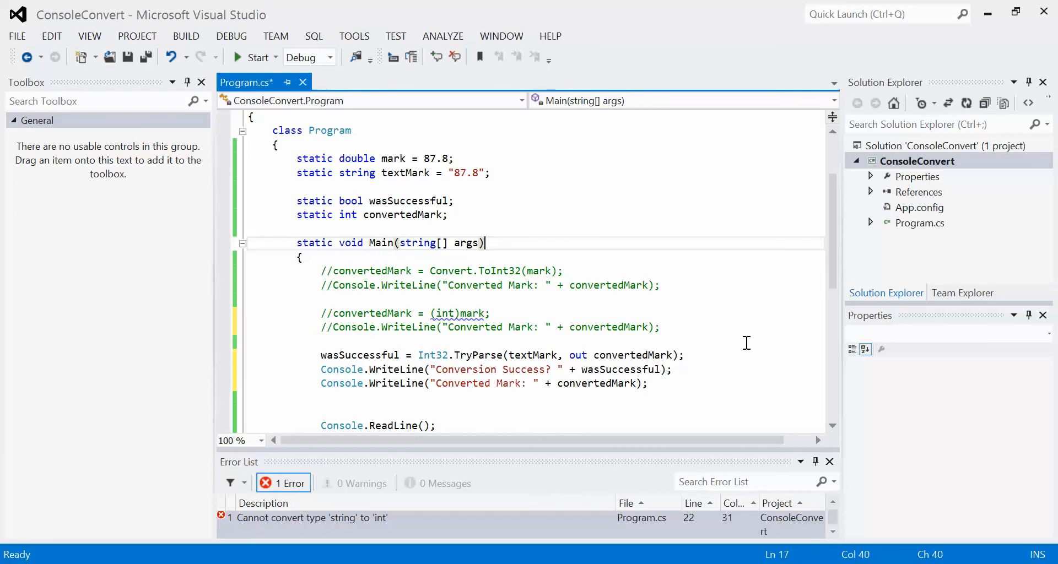
pyautogui.moveTo(330, 355)
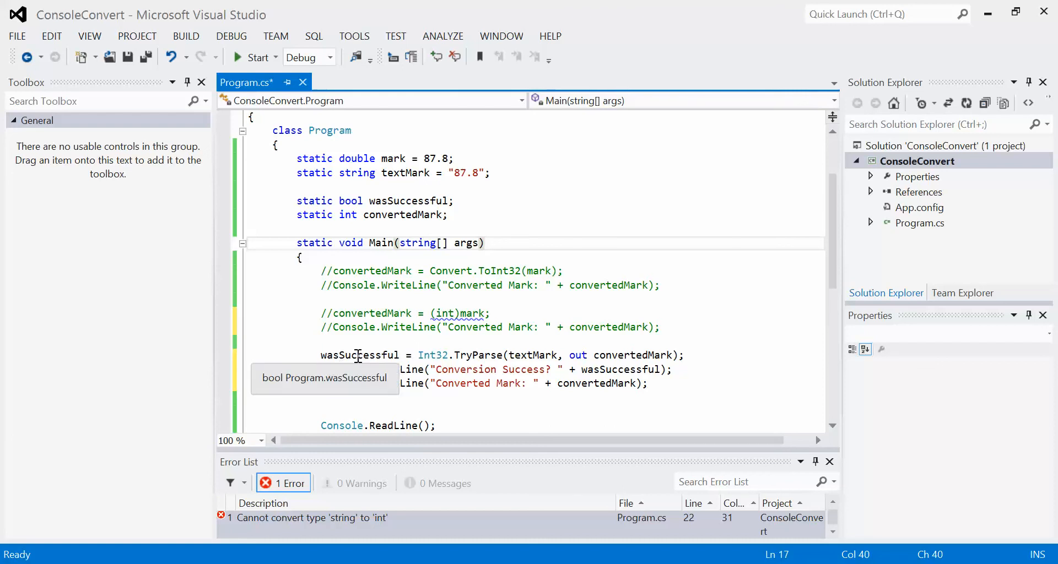
pyautogui.moveTo(365, 350)
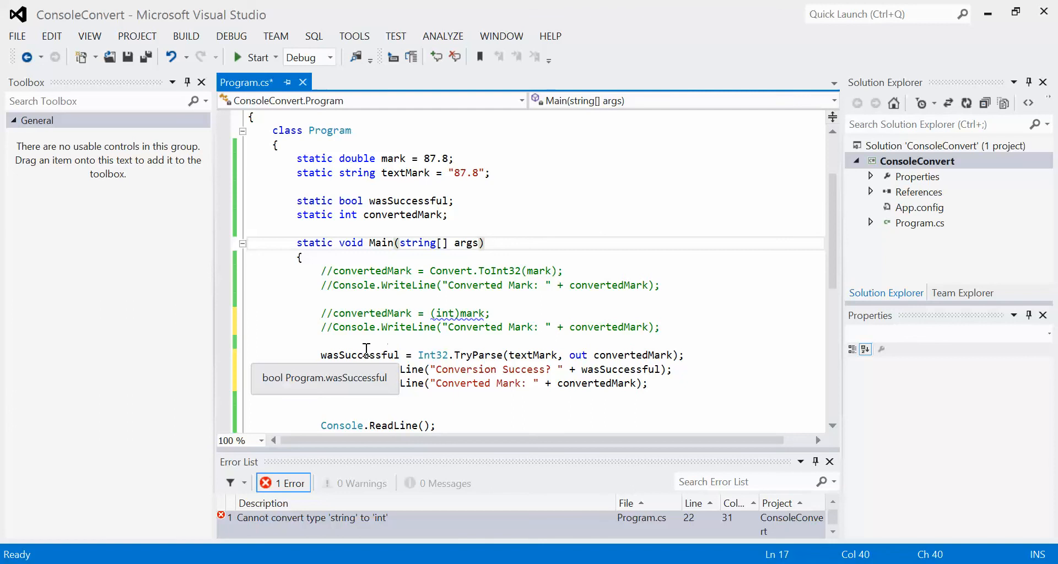
pyautogui.moveTo(437, 349)
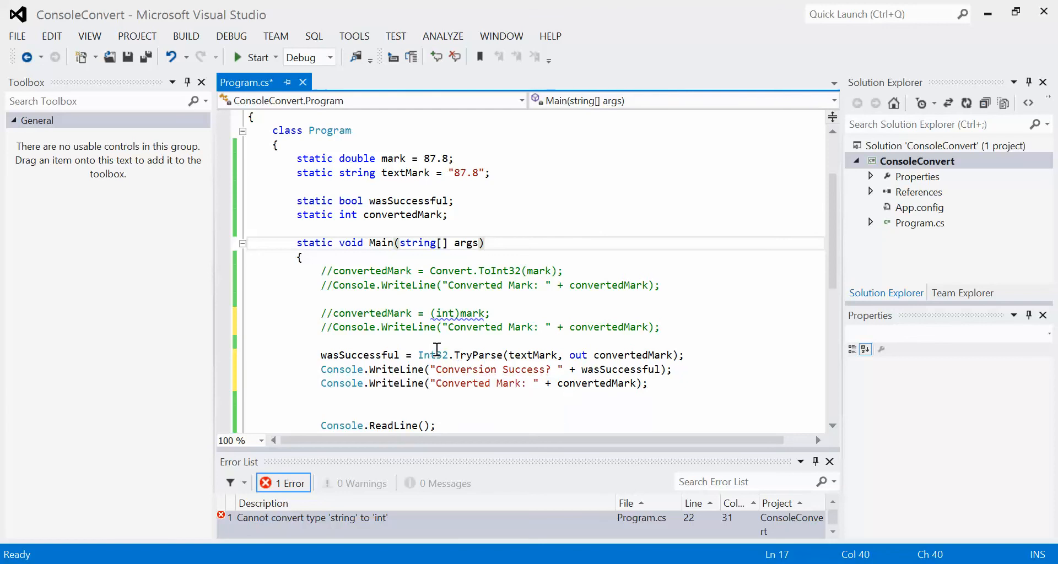
pyautogui.moveTo(434, 355)
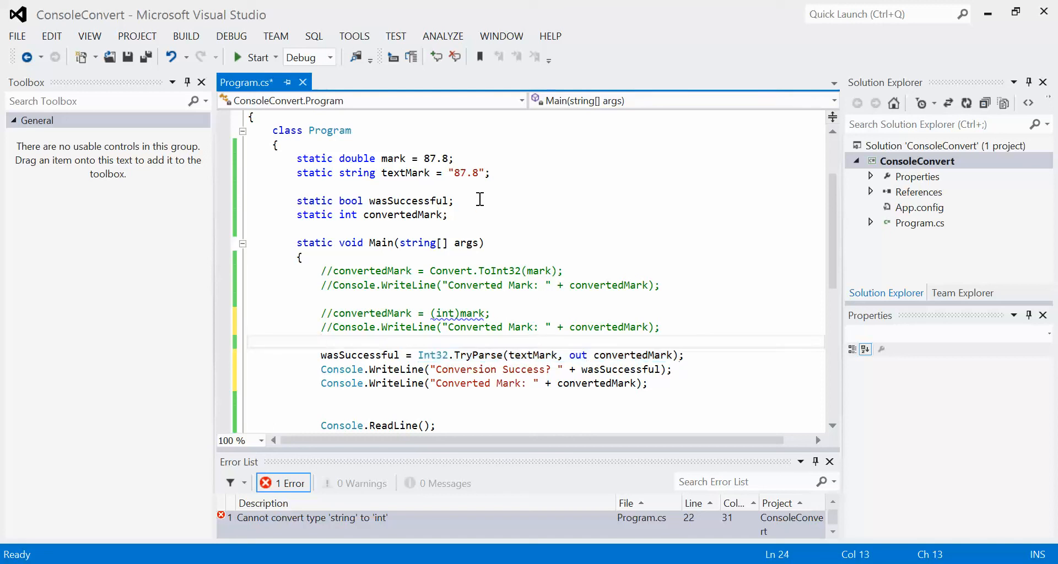
pyautogui.moveTo(491, 193)
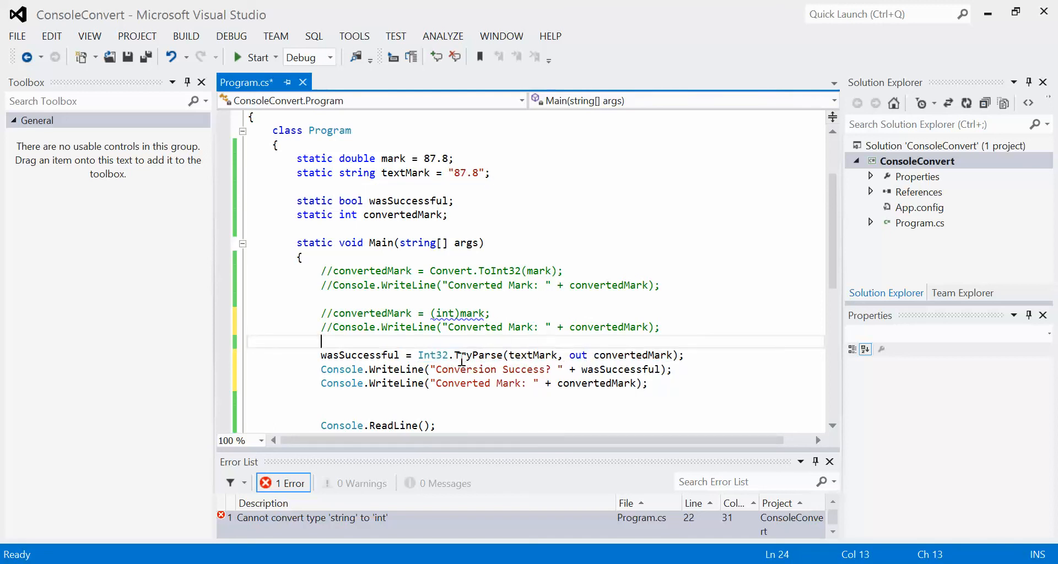
pyautogui.doubleClick(432, 355)
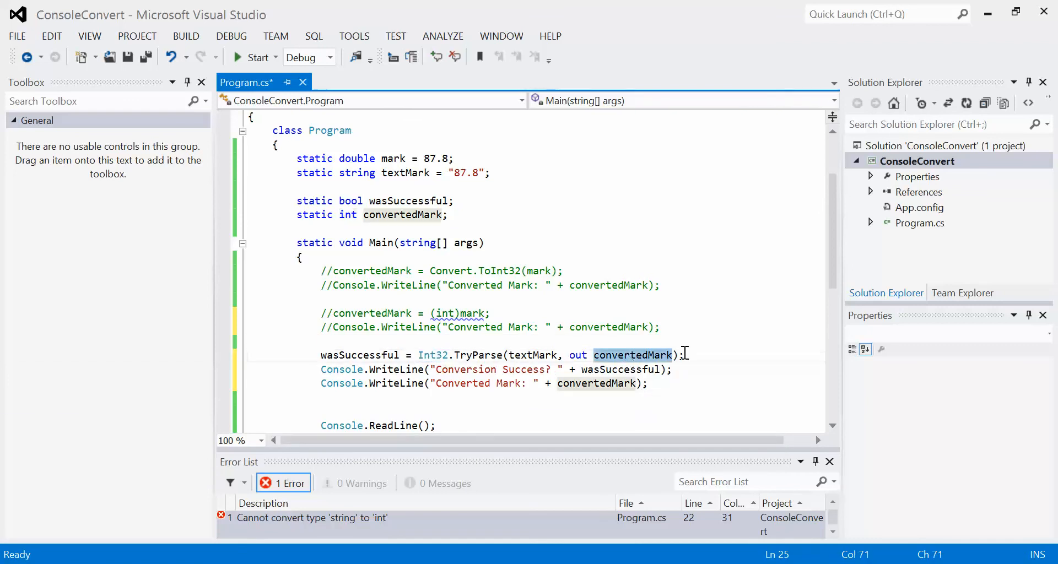
pyautogui.click(685, 354)
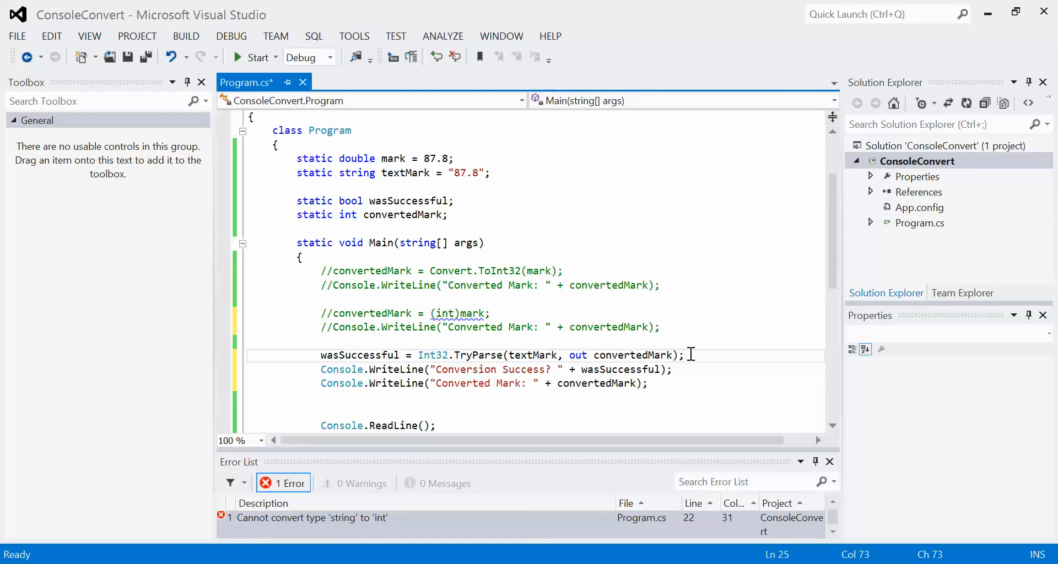
pyautogui.moveTo(435, 355)
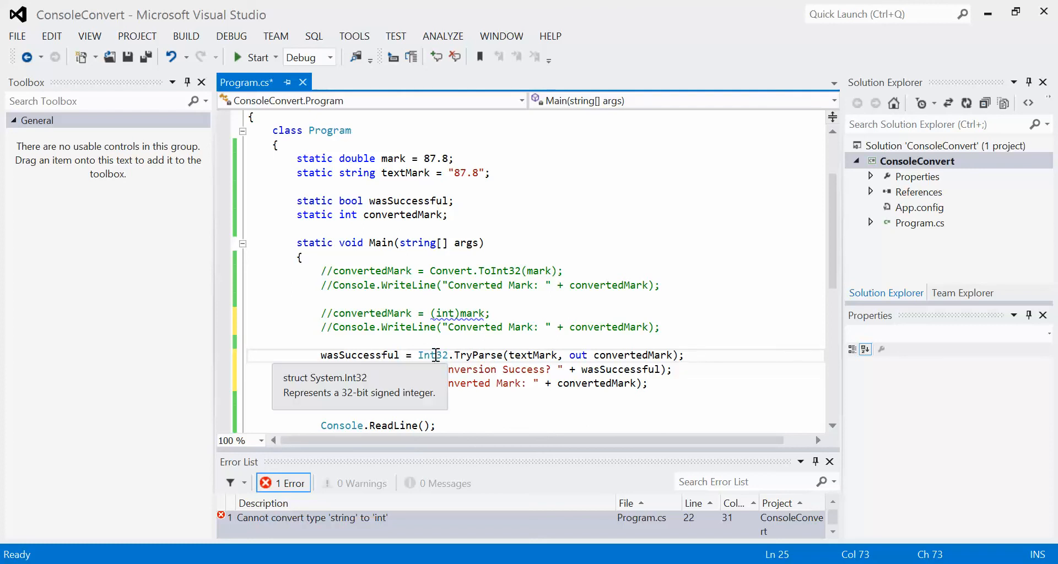
pyautogui.moveTo(716, 406)
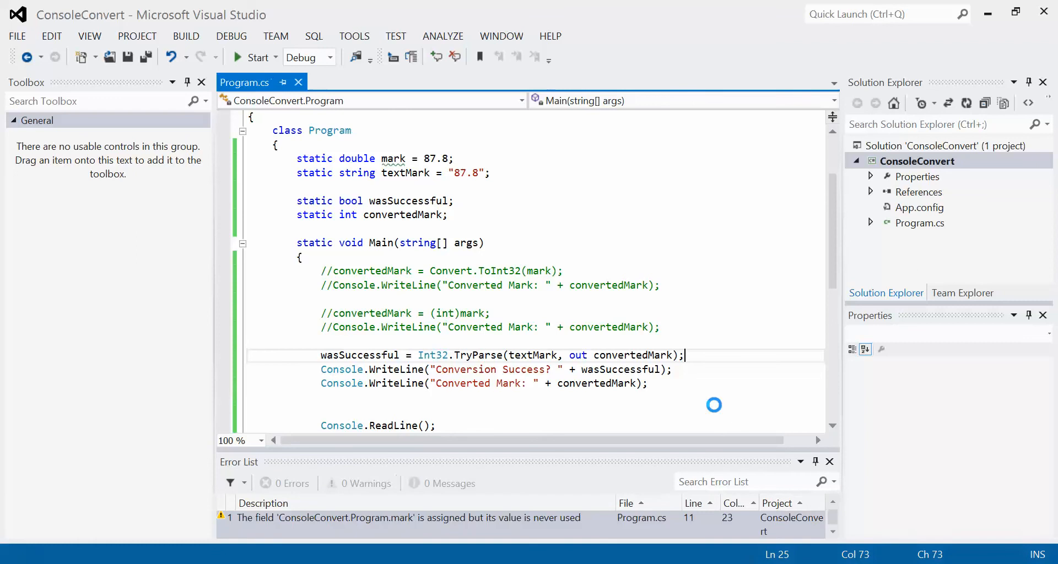
# Run the TryParse version on "87.8", which prints Conversion Success? False and Converted Mark: 0.
pyautogui.click(254, 56)
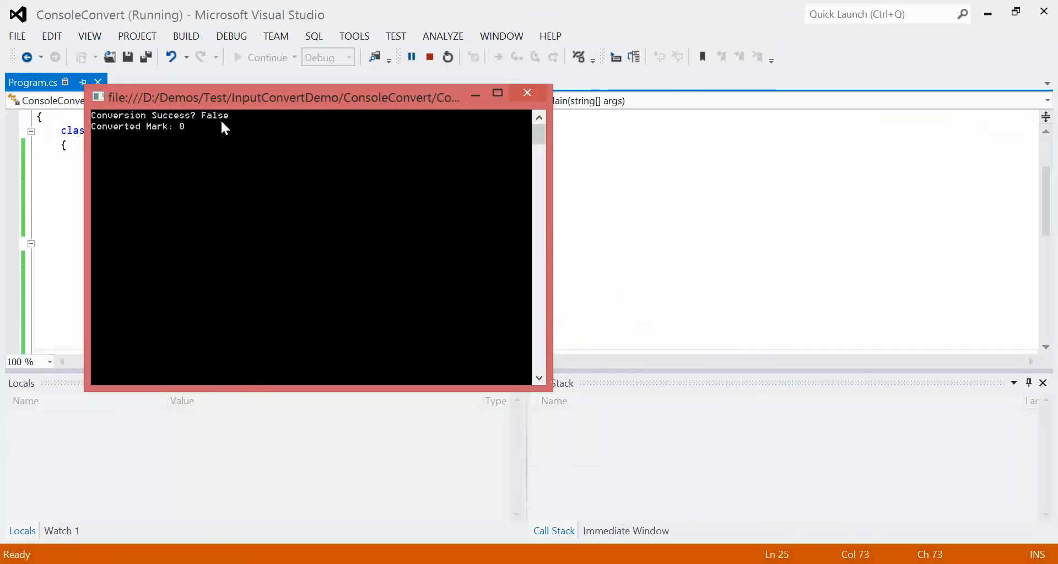
pyautogui.moveTo(150, 137)
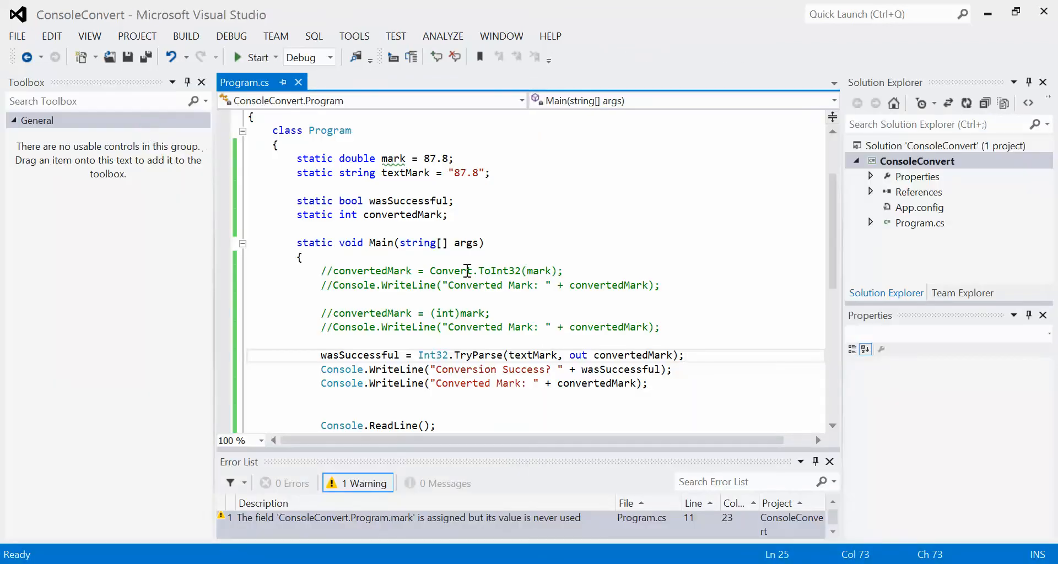
pyautogui.moveTo(637, 355)
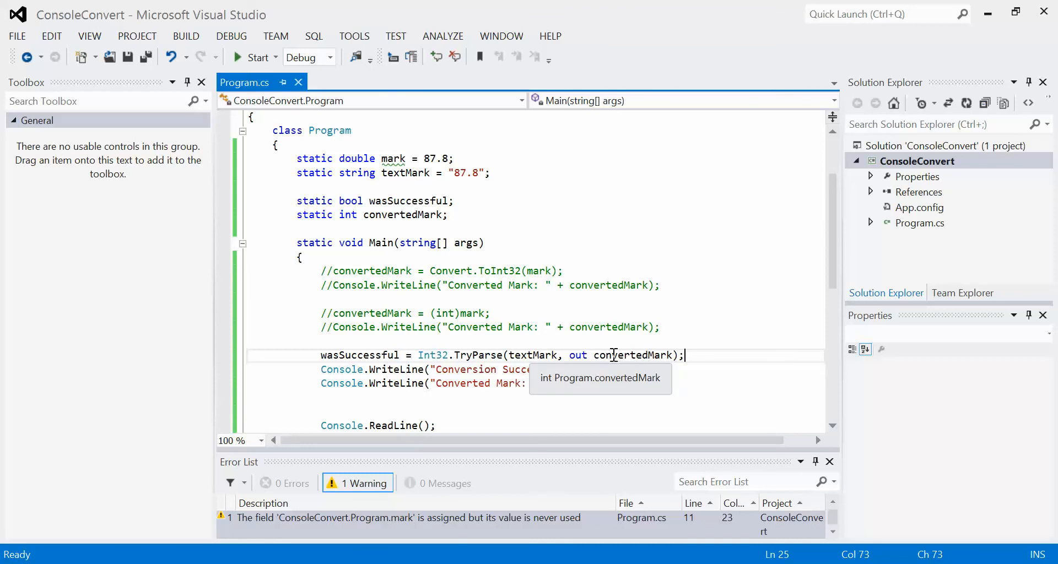
pyautogui.moveTo(630, 355)
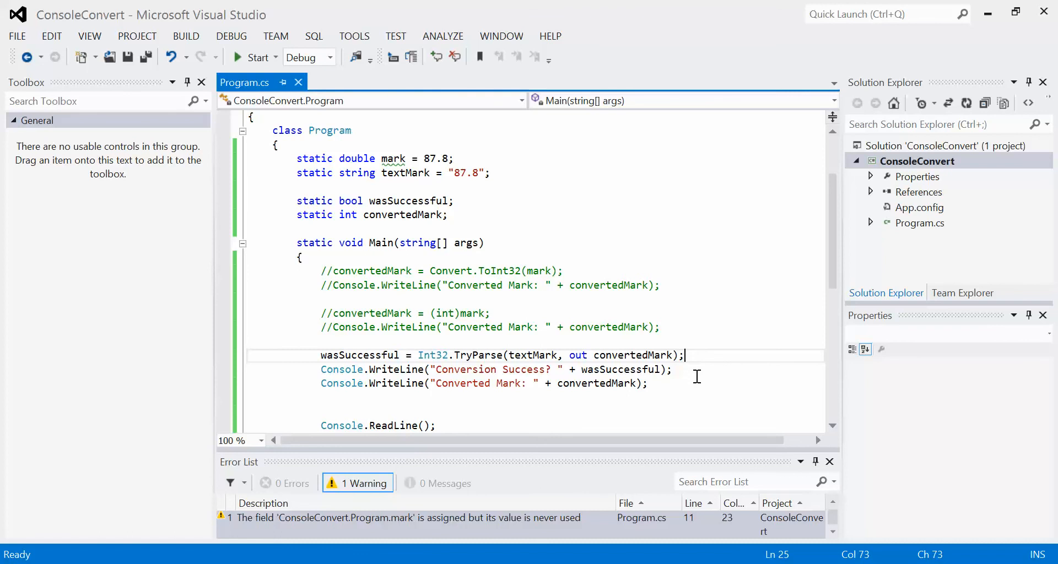
pyautogui.moveTo(518, 211)
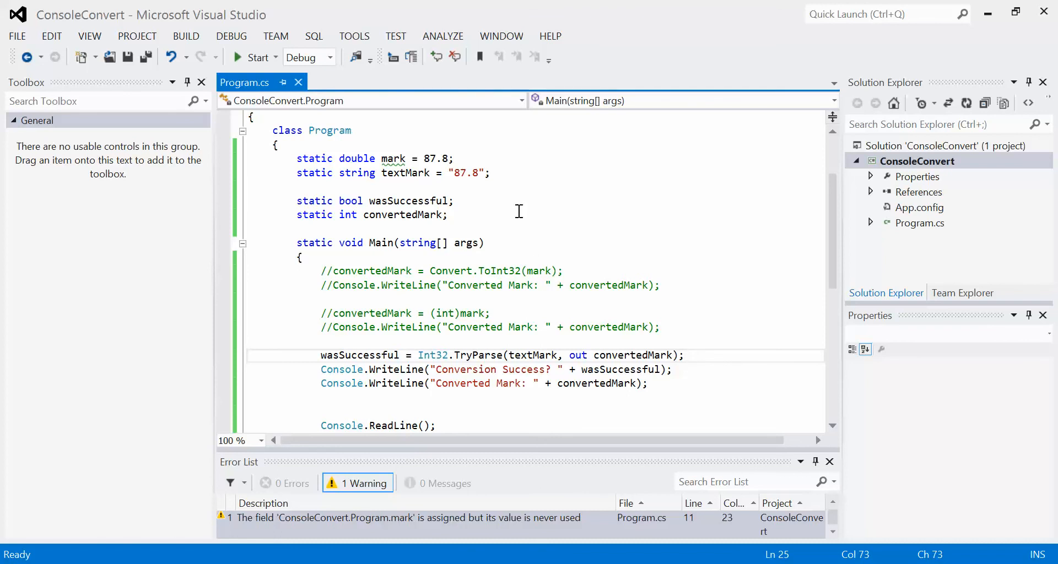
pyautogui.moveTo(350, 343)
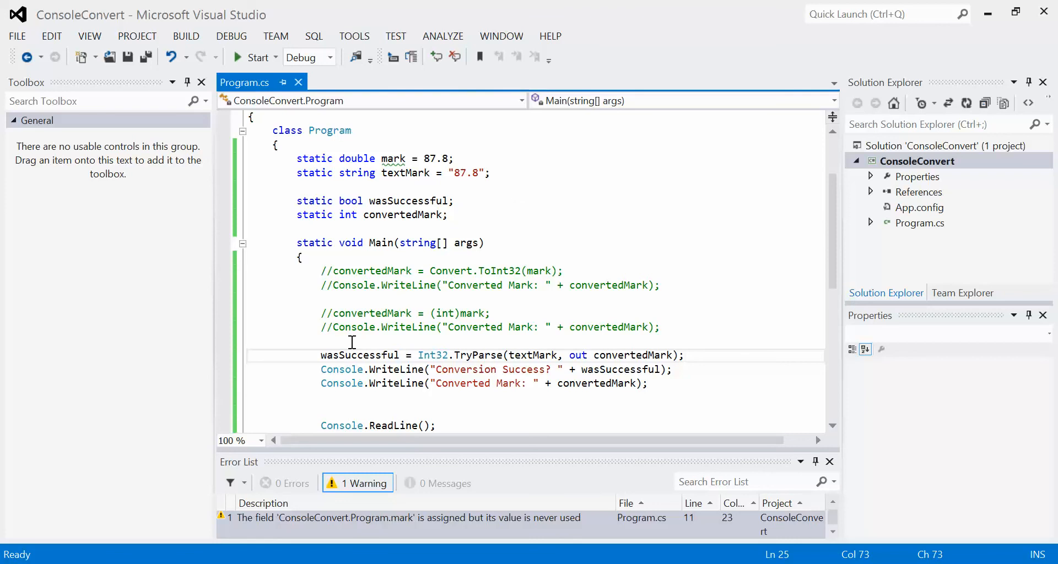
pyautogui.moveTo(479, 344)
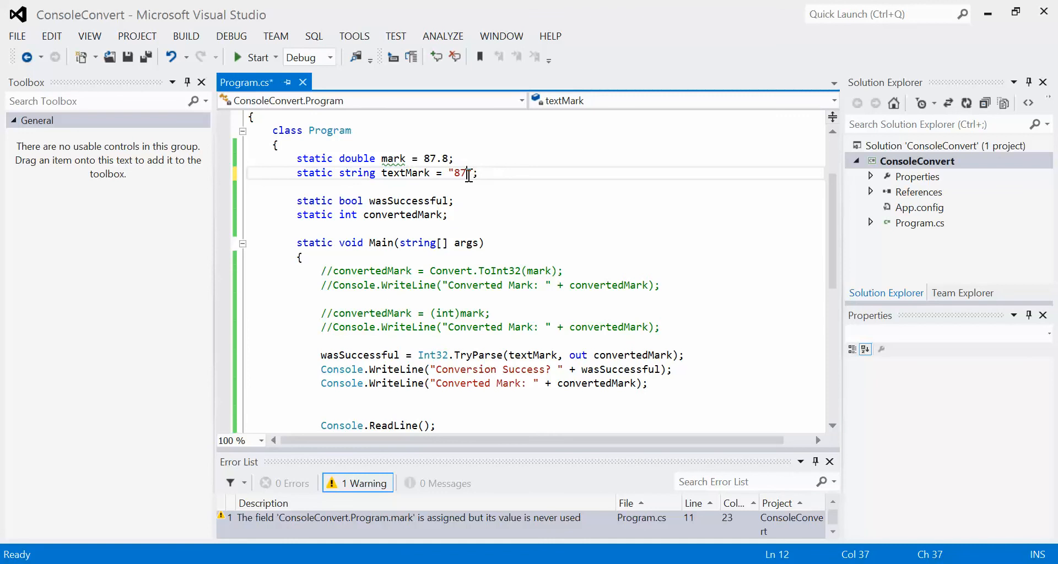
# Run with textMark "87" (Success True, Mark 87), then change textMark back to "87.8".
pyautogui.click(238, 56)
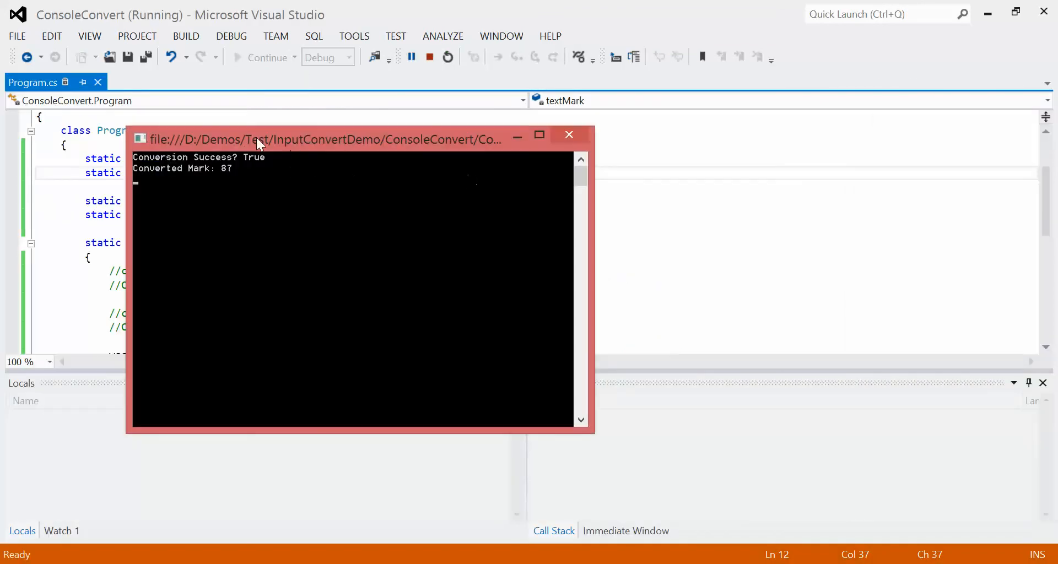
pyautogui.moveTo(231, 185)
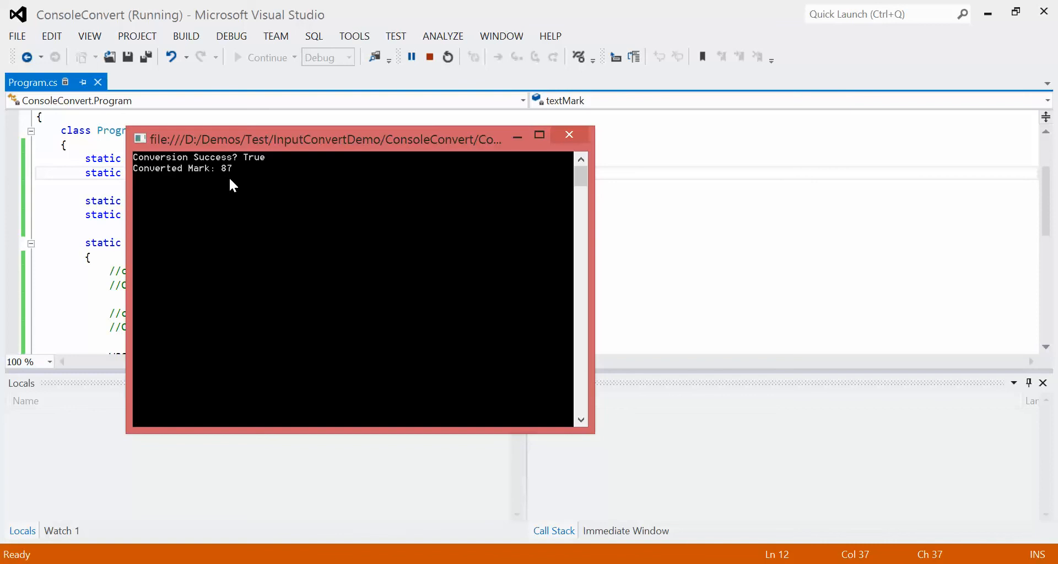
pyautogui.click(569, 134)
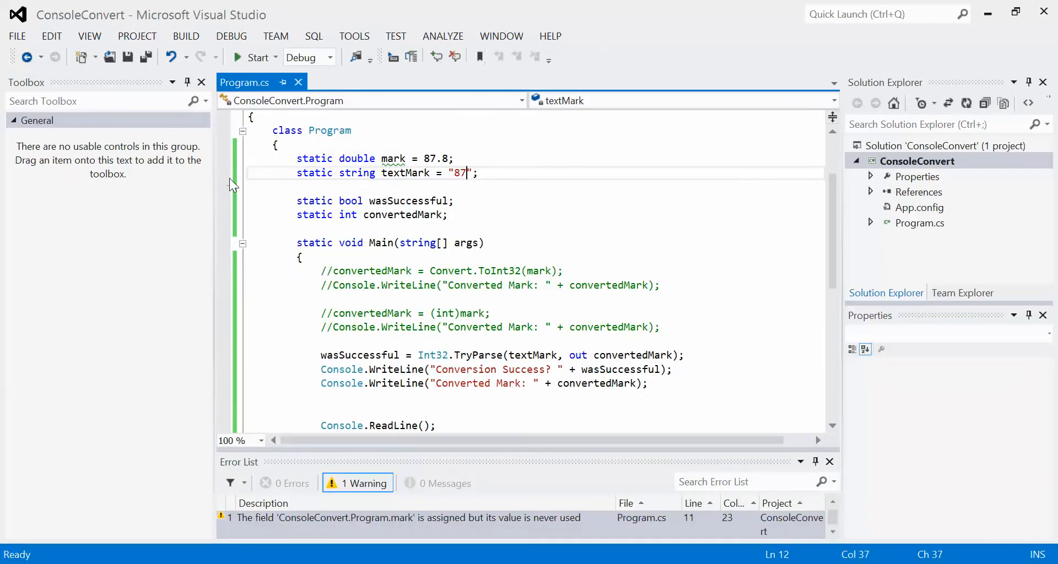
pyautogui.write('.')
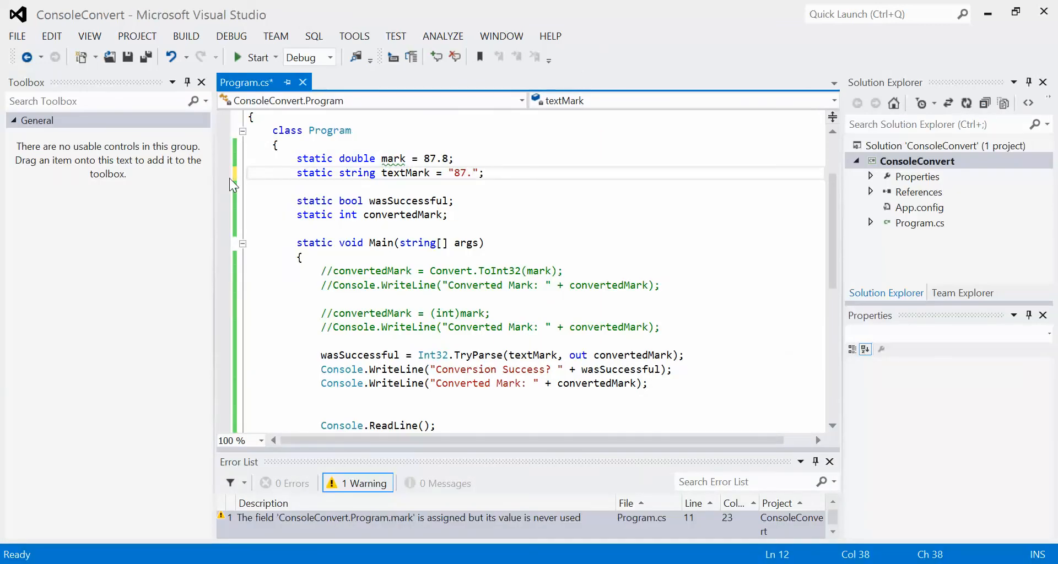
pyautogui.write('8')
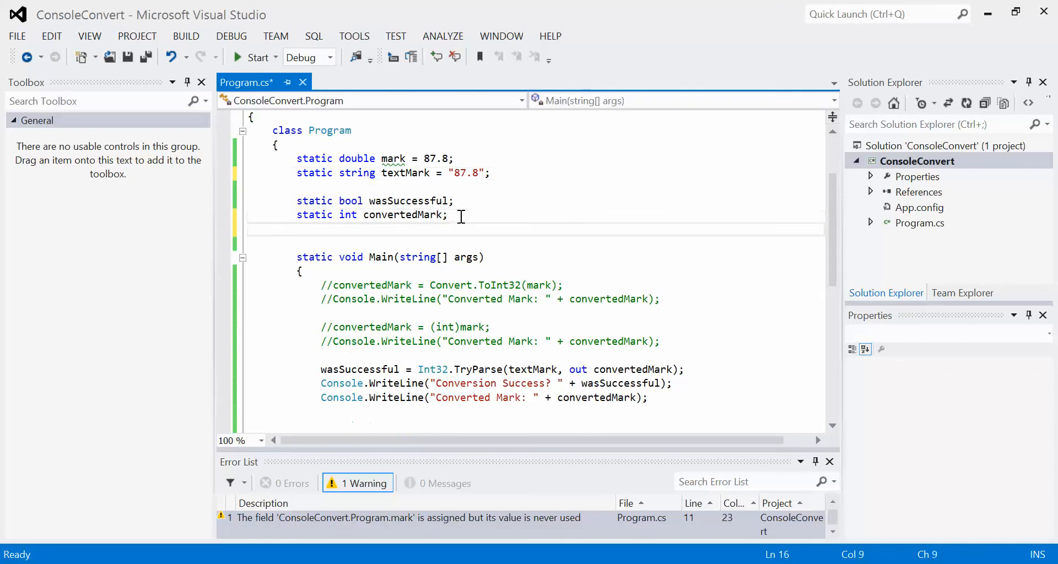
# Declare a new field static double midConvertMark; beneath convertedMark.
pyautogui.write('static')
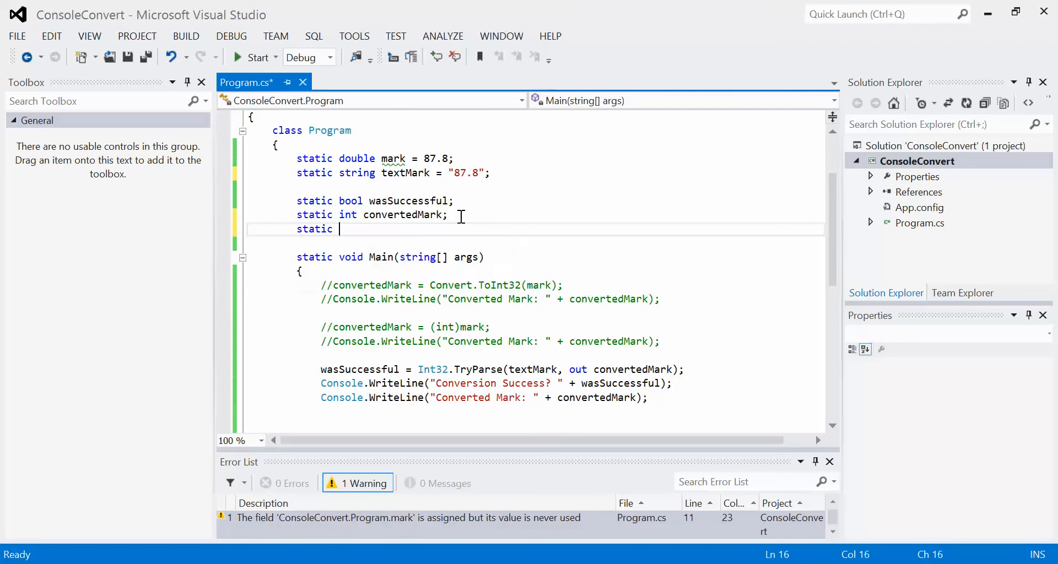
pyautogui.write('double')
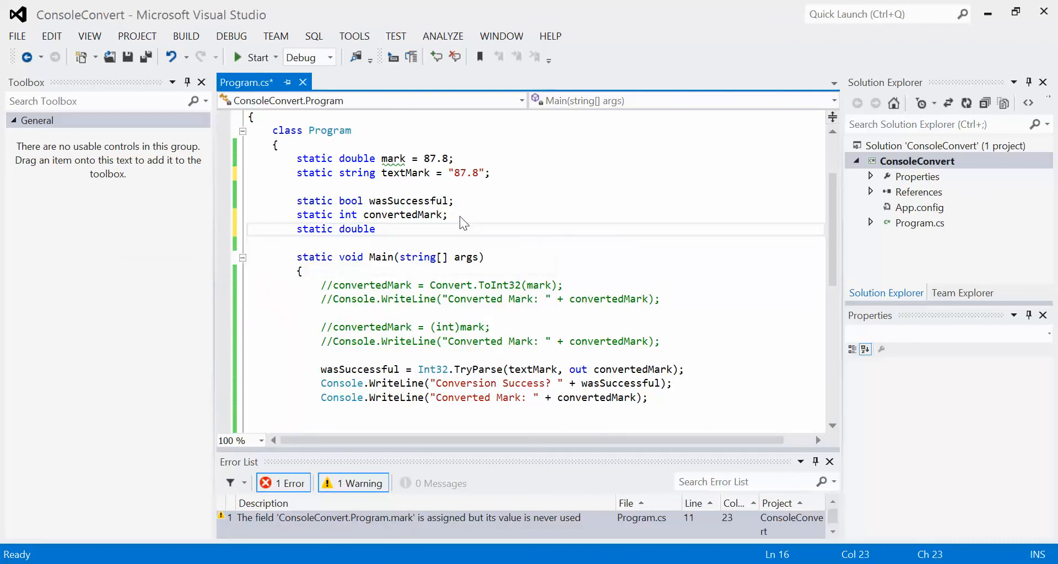
pyautogui.click(381, 229)
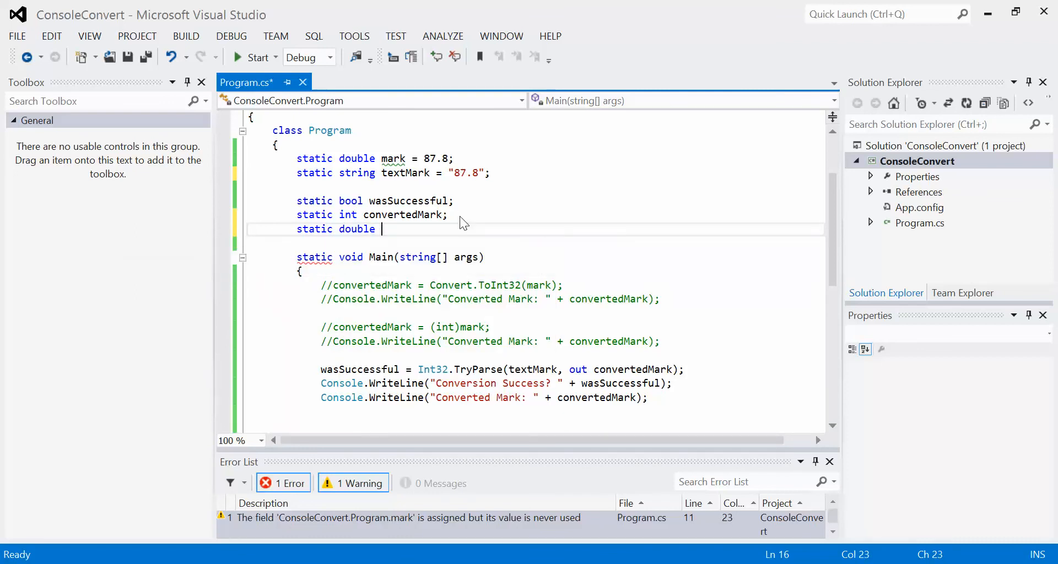
pyautogui.write('mi')
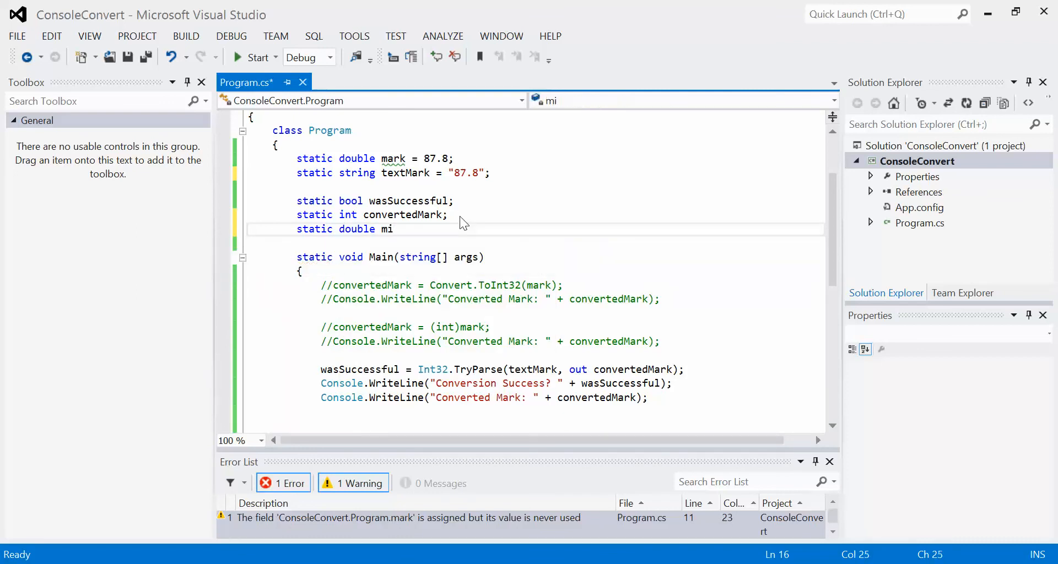
pyautogui.write('dConvert')
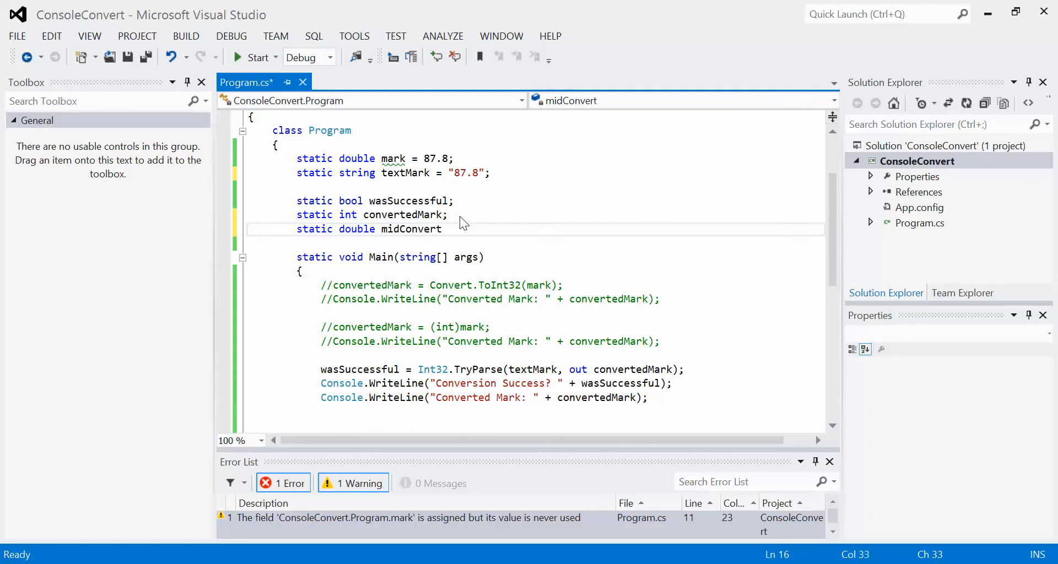
pyautogui.write('Mark;')
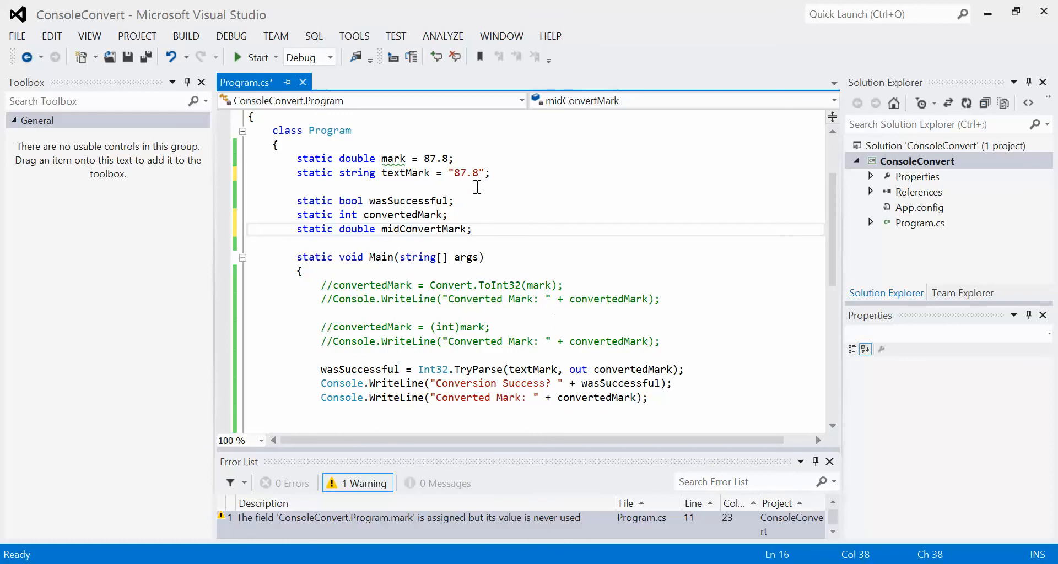
pyautogui.moveTo(494, 217)
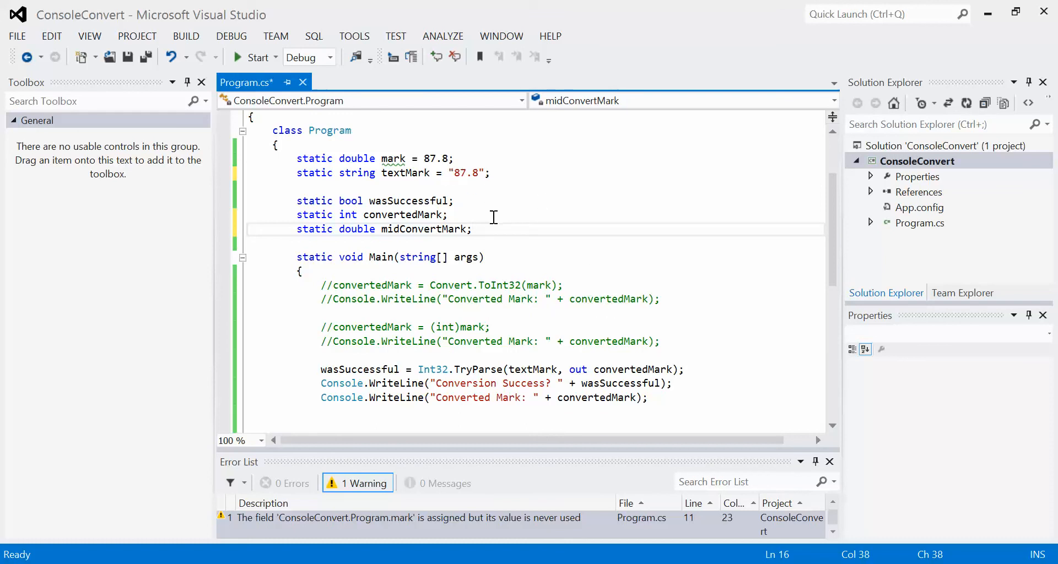
pyautogui.moveTo(366, 293)
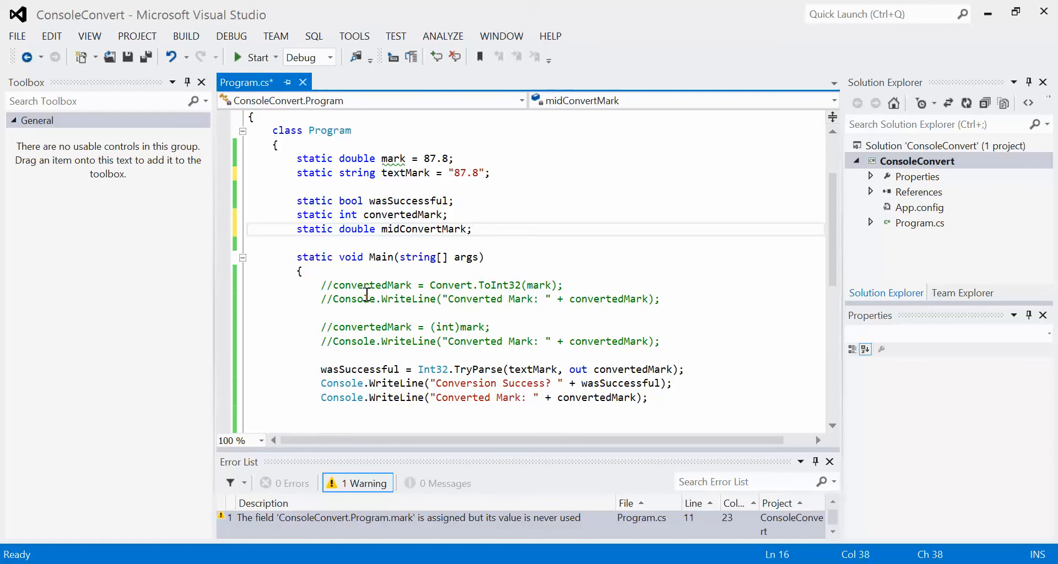
pyautogui.moveTo(376, 305)
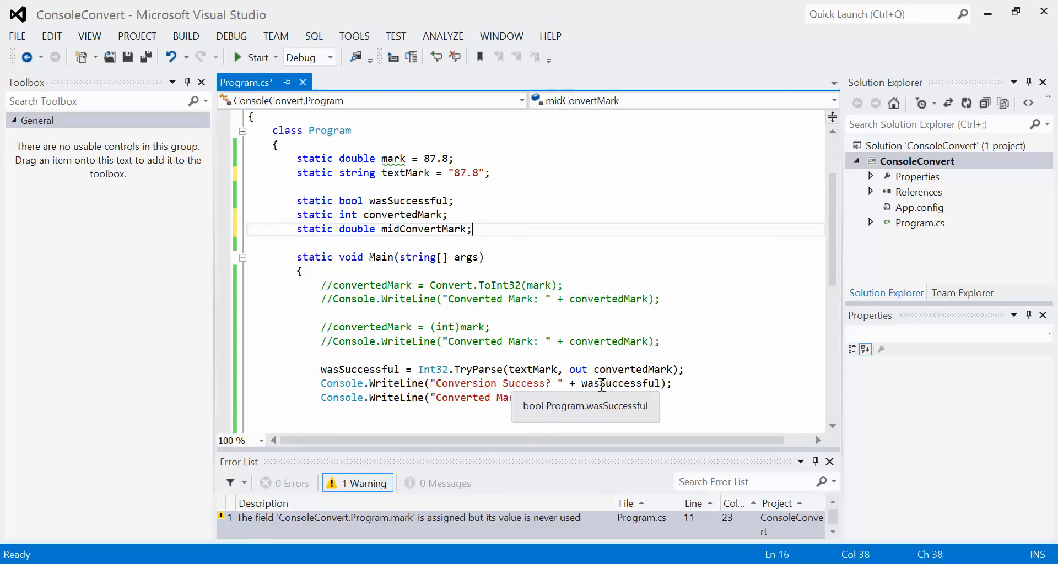
pyautogui.moveTo(432, 369)
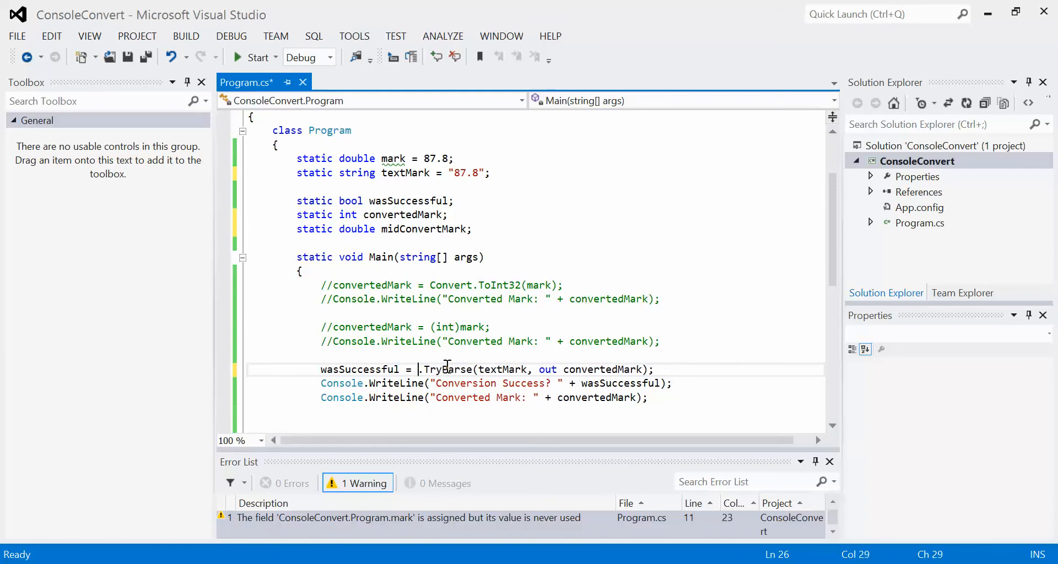
# Change the parse call to Double.TryParse(textMark, out midConvertMark).
pyautogui.write('Double')
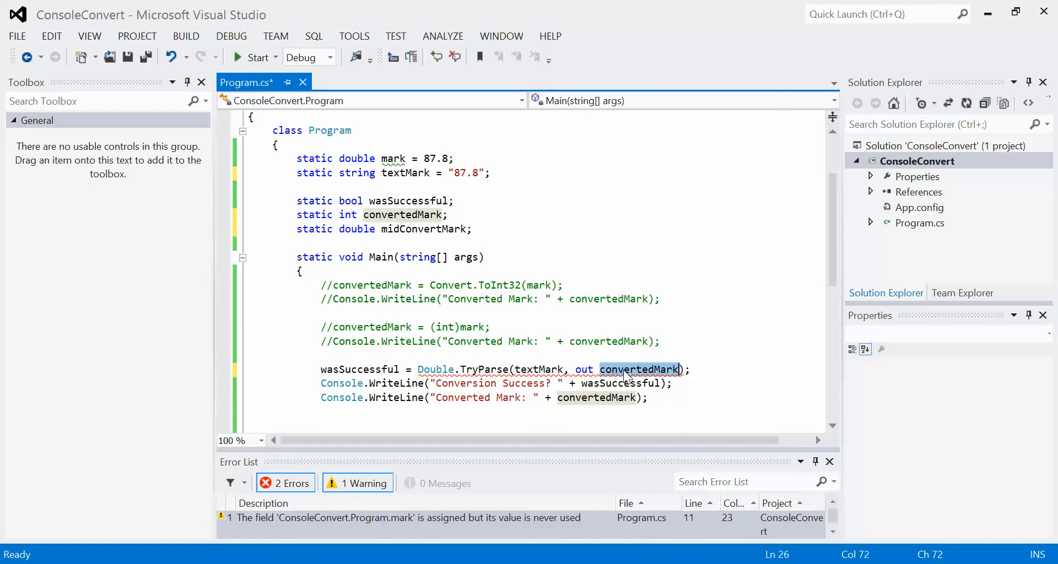
pyautogui.write('id')
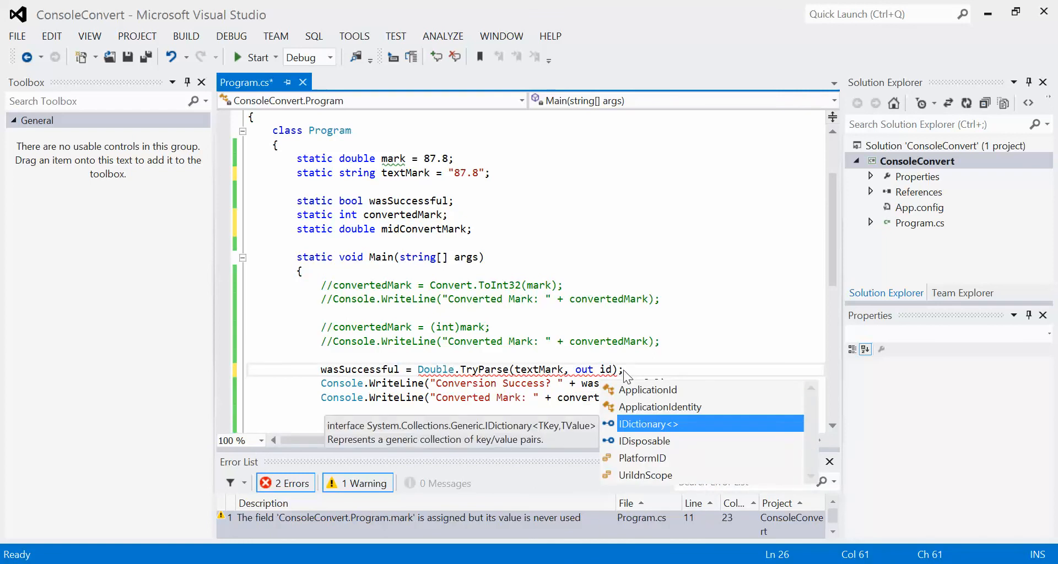
pyautogui.write('midConvertMark')
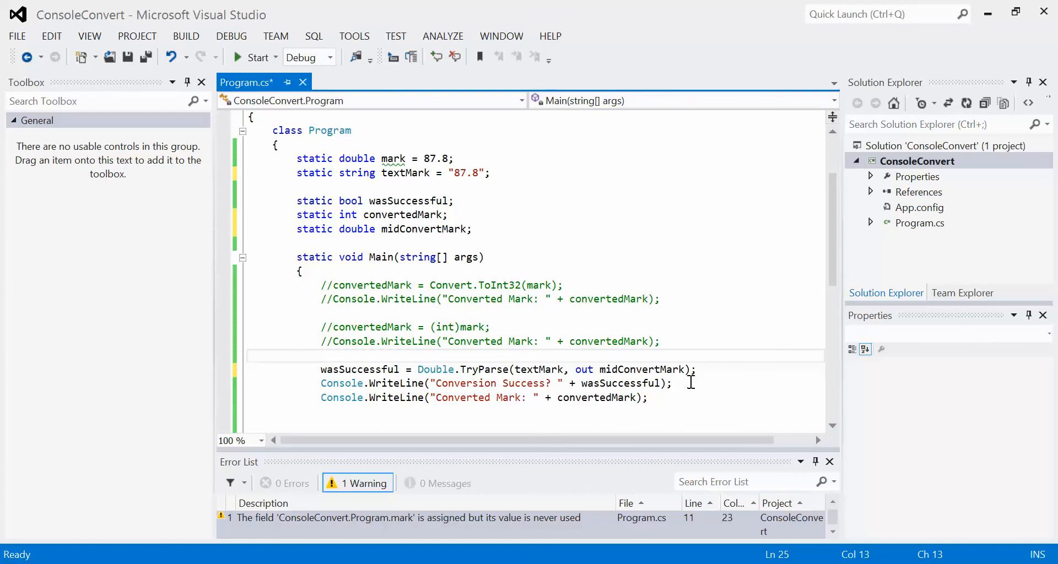
pyautogui.click(698, 369)
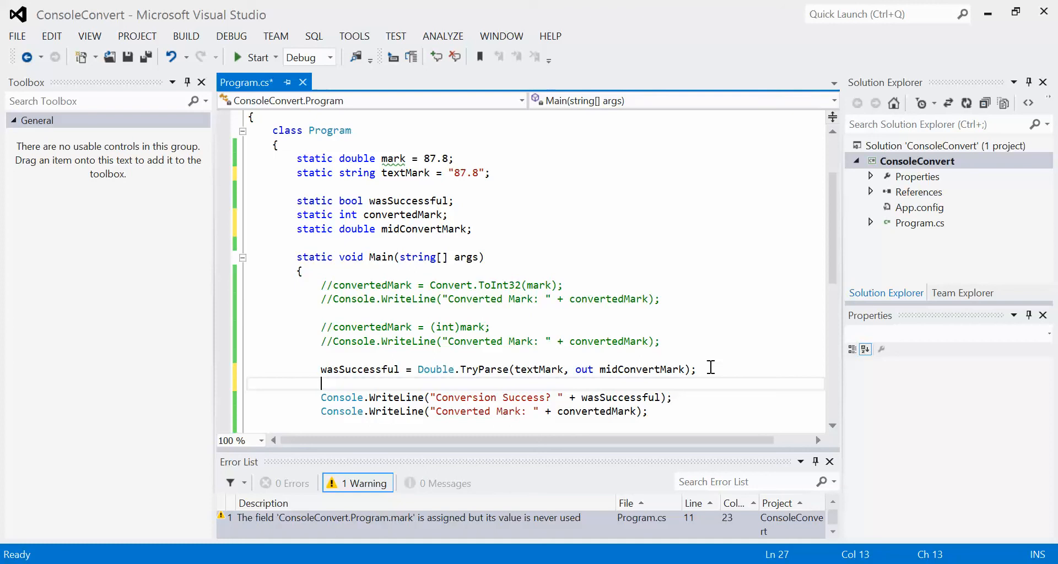
pyautogui.moveTo(734, 323)
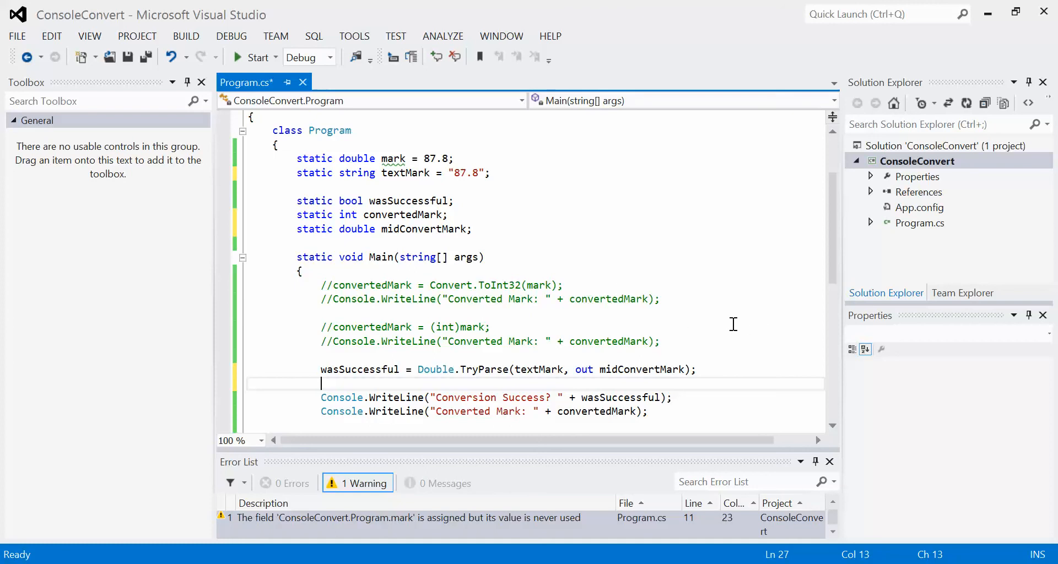
# Add convertedMark = Convert.ToInt32(midConvertMark); right after the TryParse line.
pyautogui.write('convertedMark =')
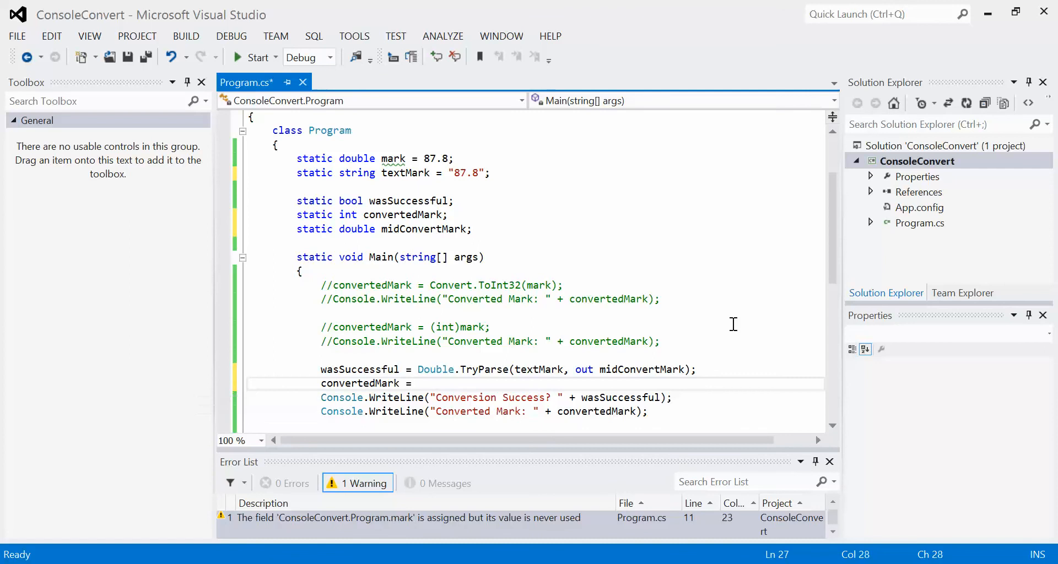
pyautogui.write('Convert.ToInt32(')
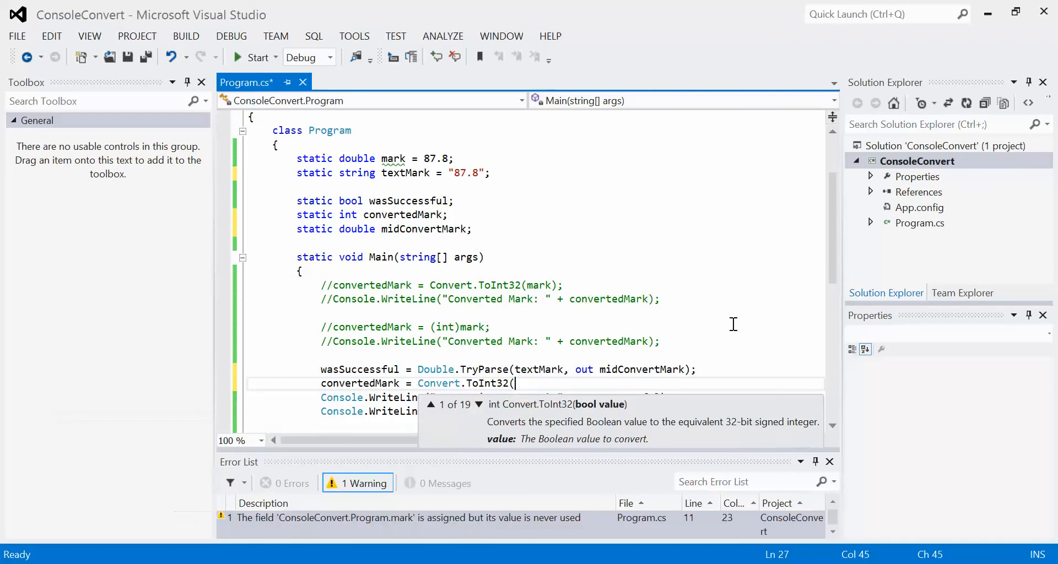
pyautogui.write('midConvertMark);')
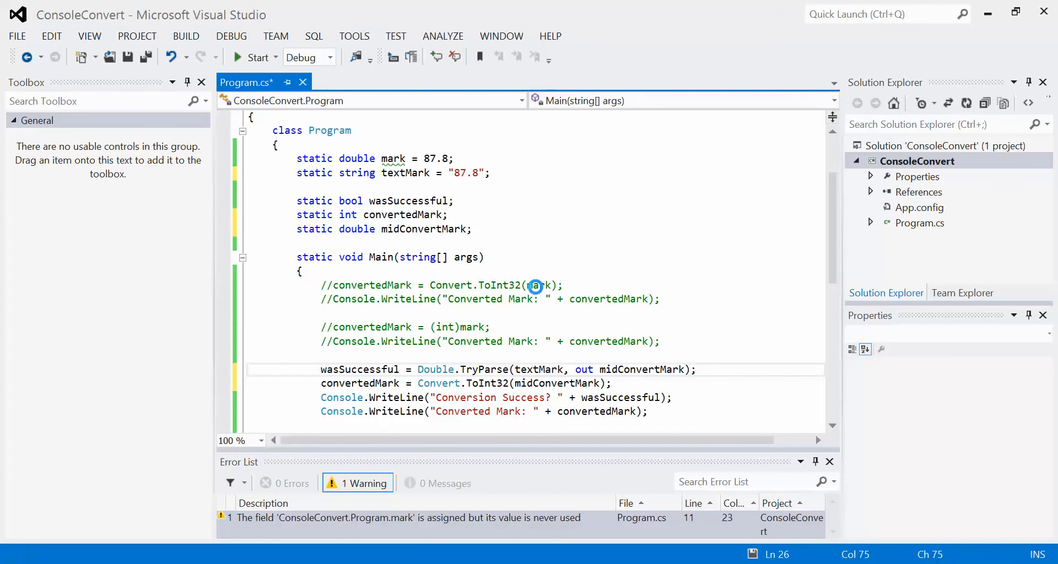
pyautogui.click(256, 56)
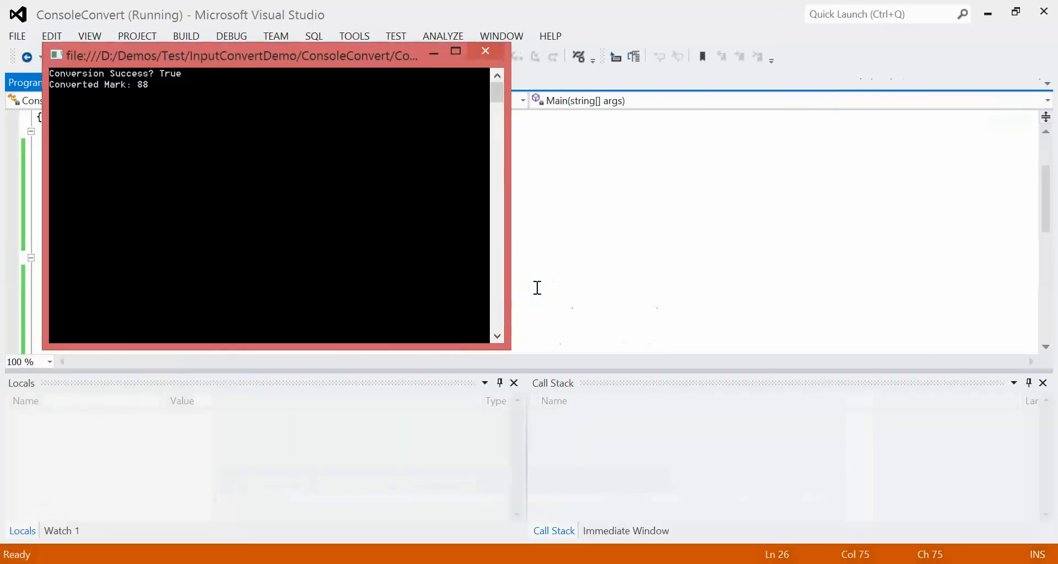
pyautogui.moveTo(216, 98)
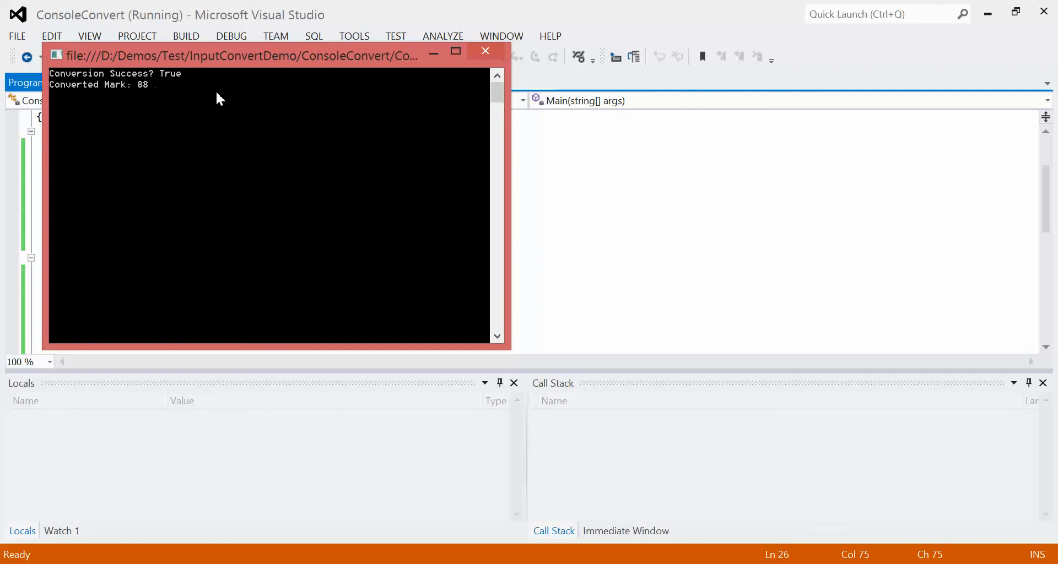
pyautogui.moveTo(388, 119)
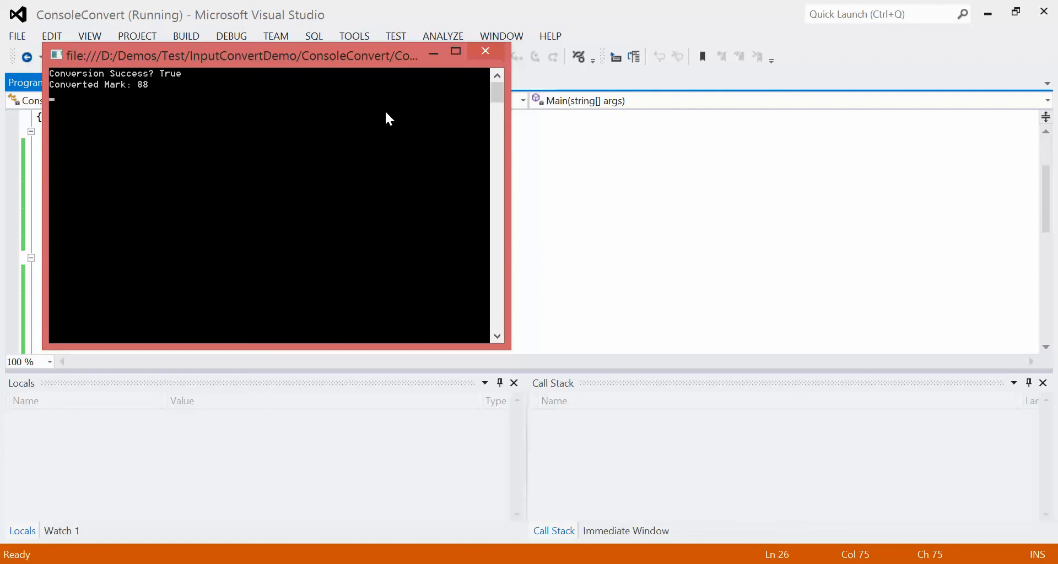
pyautogui.click(485, 52)
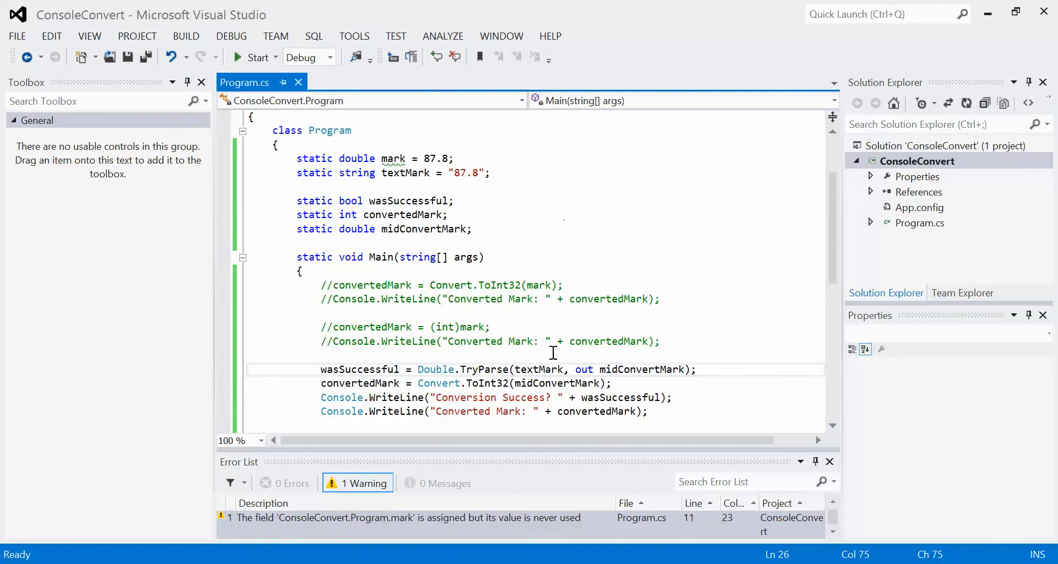
# Replace Convert.ToInt32 with an (int) cast of midConvertMark and run, printing Converted Mark: 87.
pyautogui.doubleClick(437, 382)
pyautogui.write('(int)')
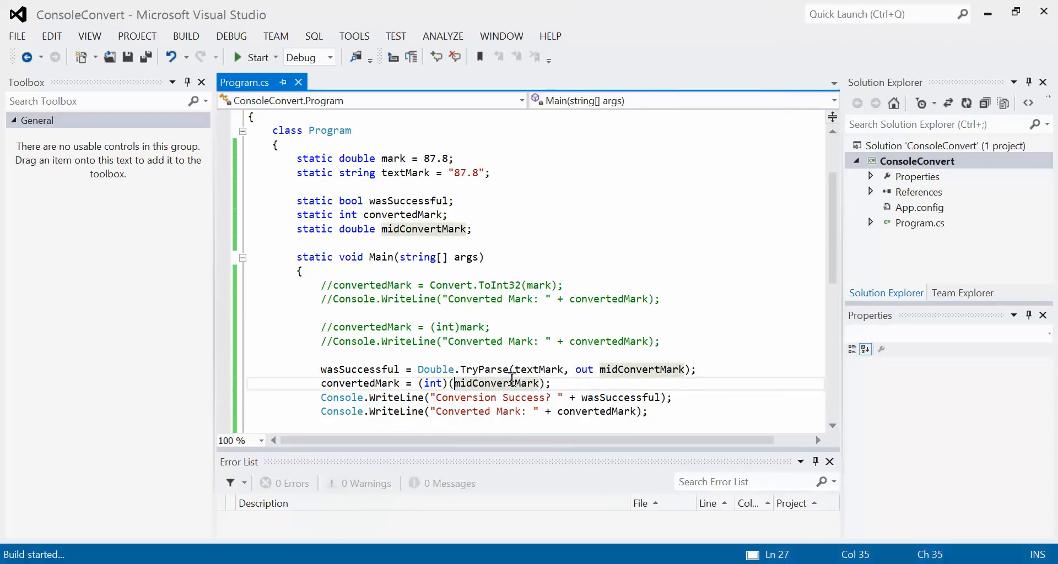
pyautogui.click(253, 56)
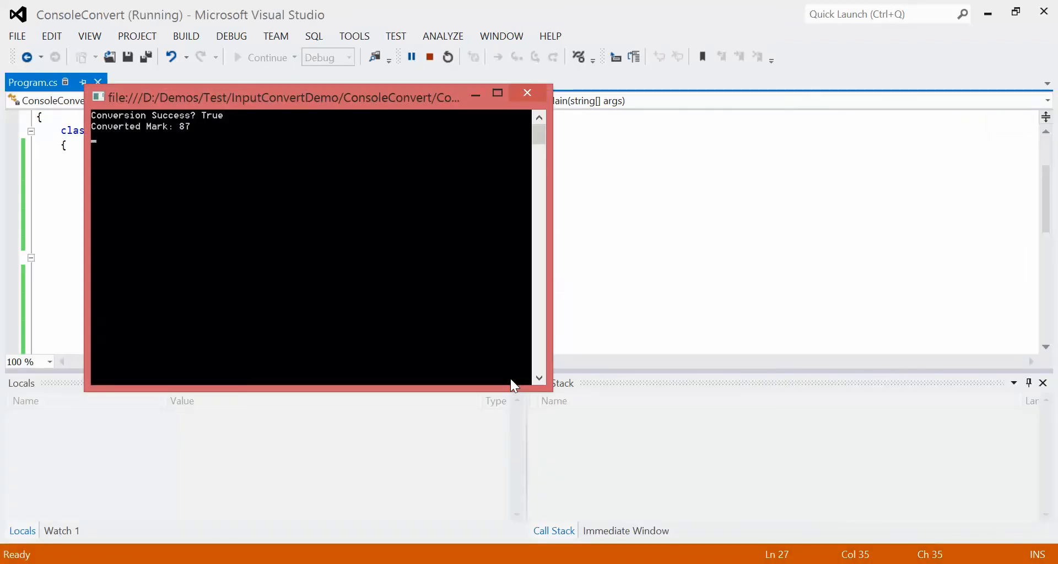
pyautogui.click(527, 93)
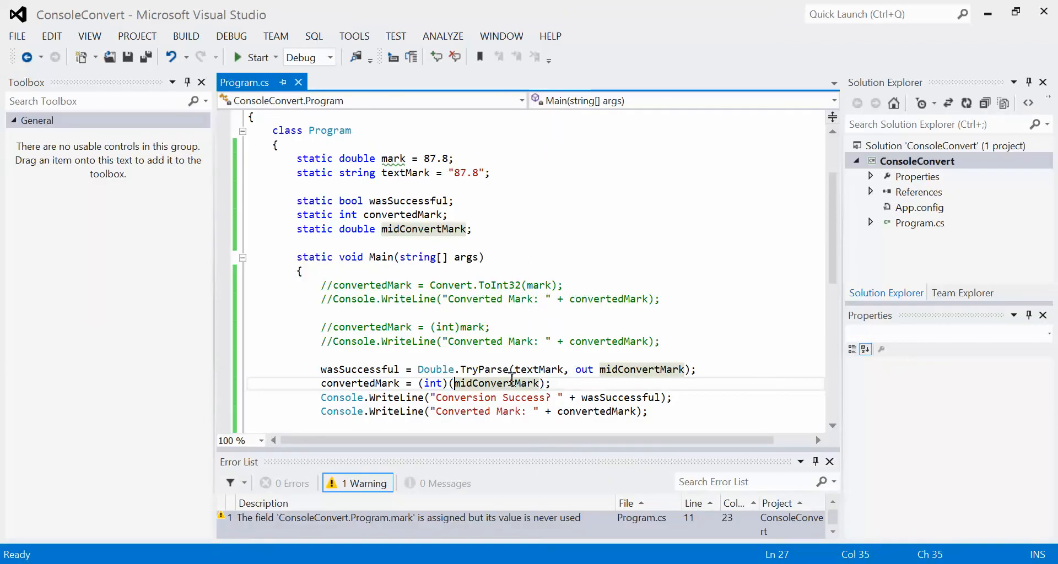